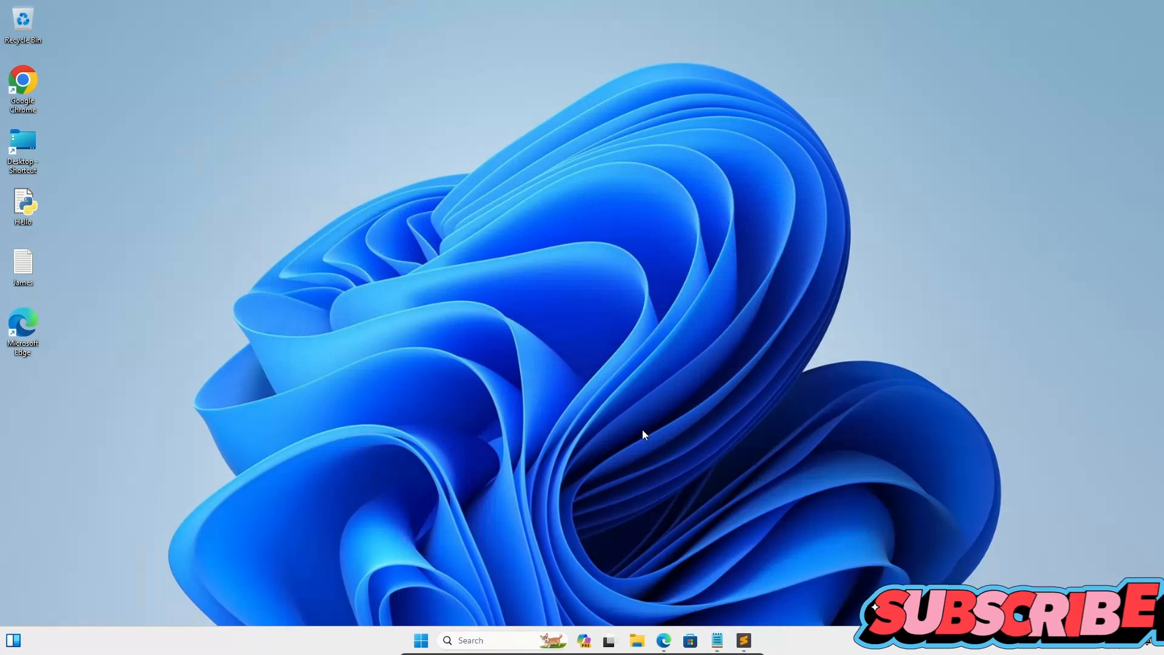
- Write print("Hello World") in a new file in the editor
{"action": "left_click", "coordinate": [743, 641]}
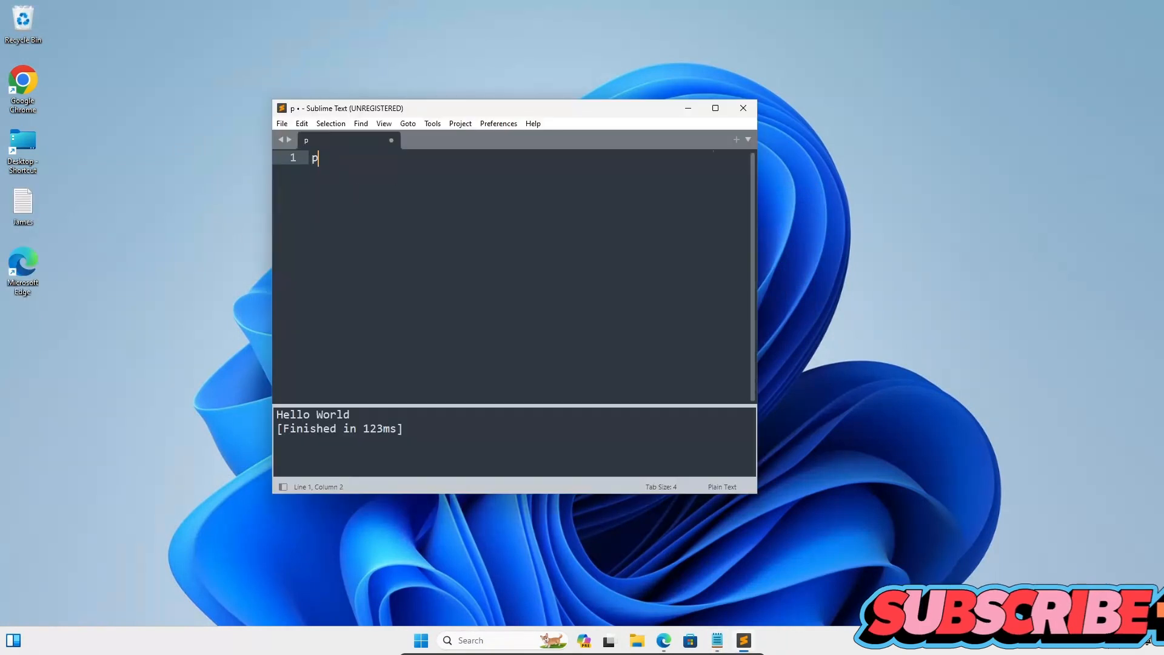
{"action": "type", "text": "rint"}
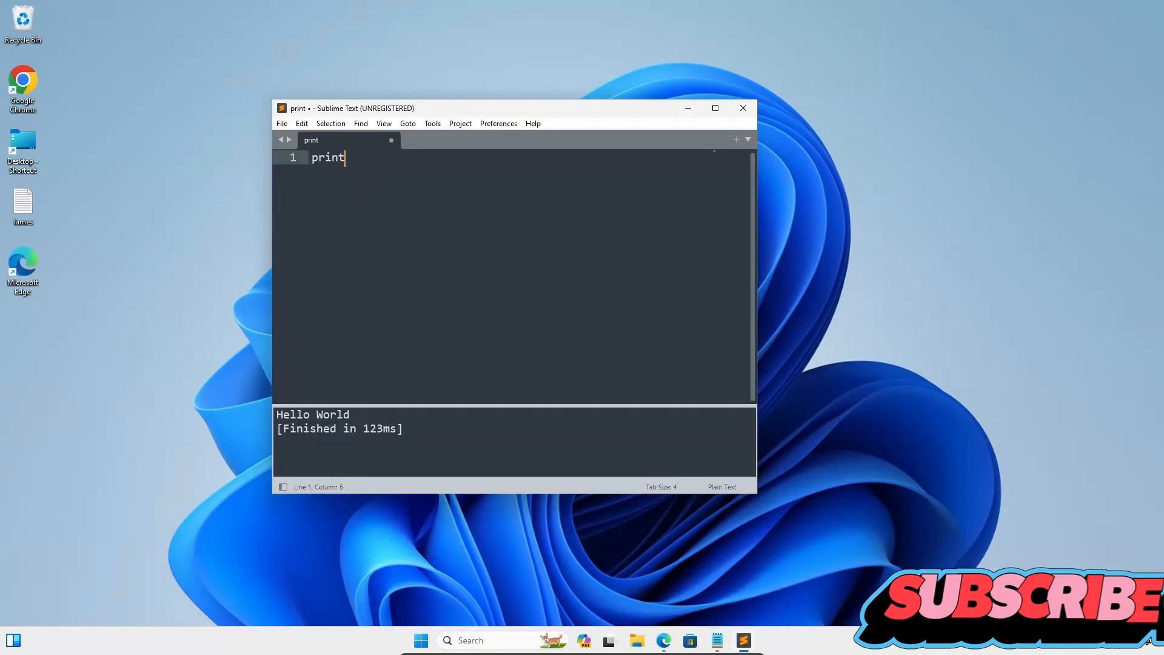
{"action": "type", "text": "(\"Hel\")"}
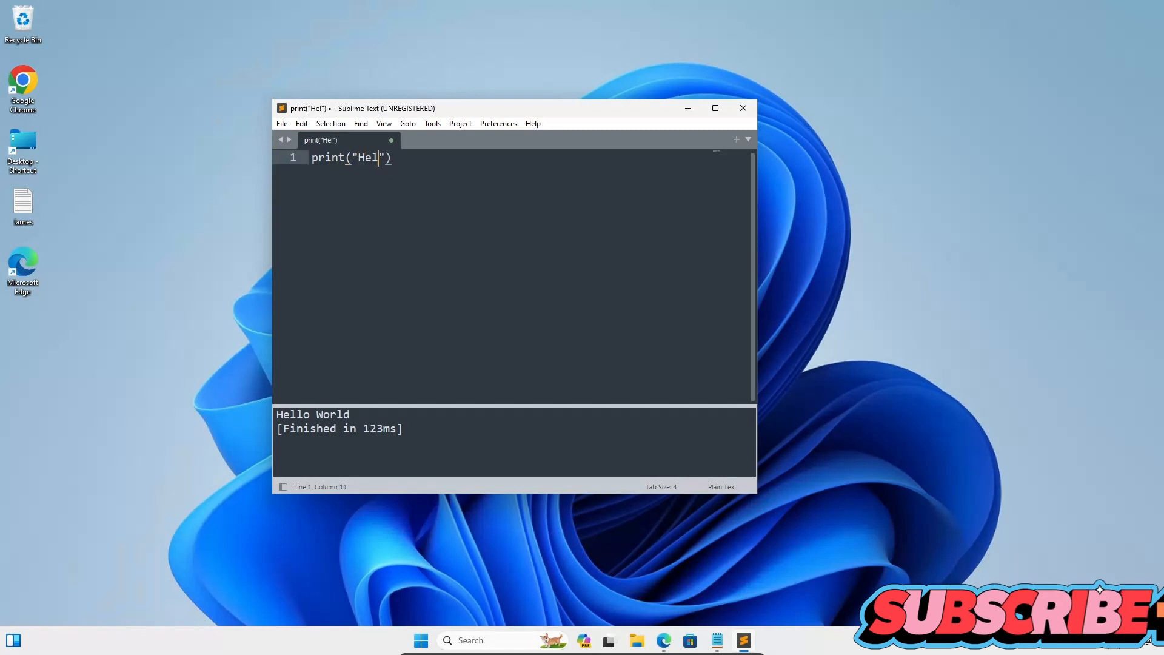
{"action": "type", "text": "lo Wor"}
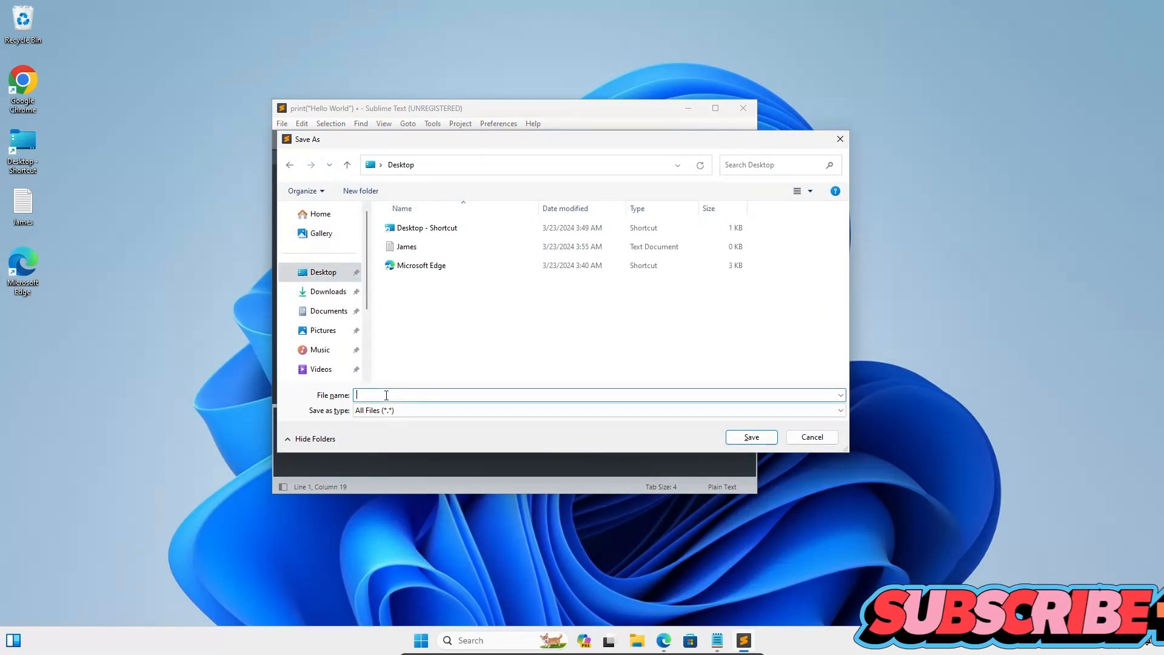
- Save the script to the Desktop under the name First.py
{"action": "type", "text": "First"}
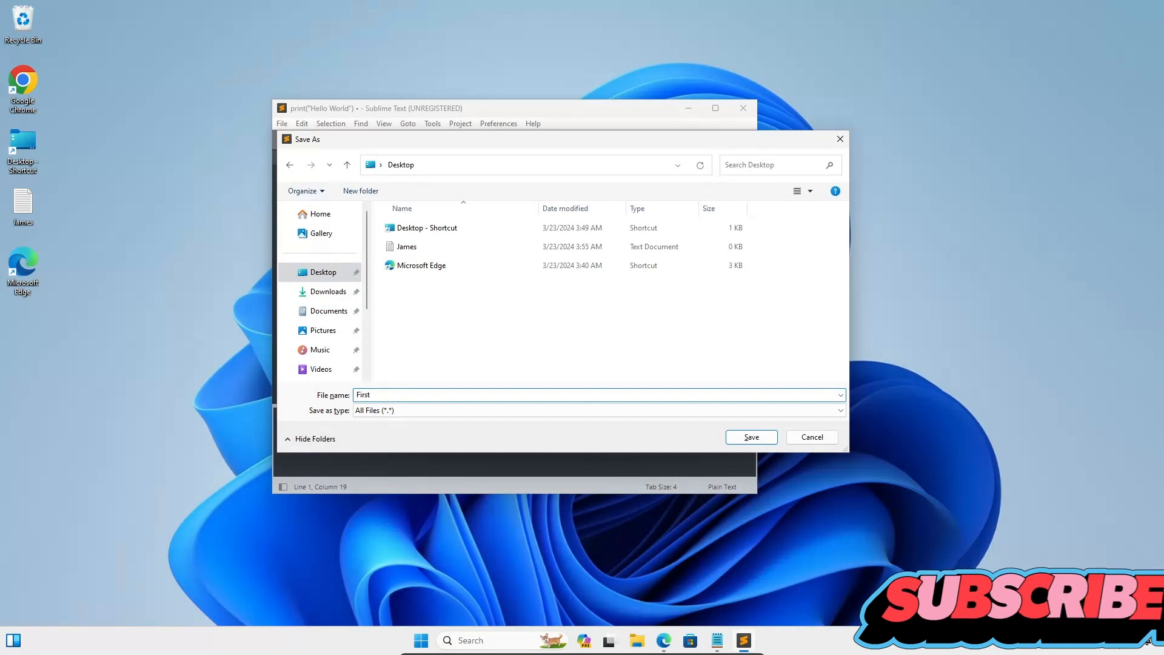
{"action": "type", "text": ".py"}
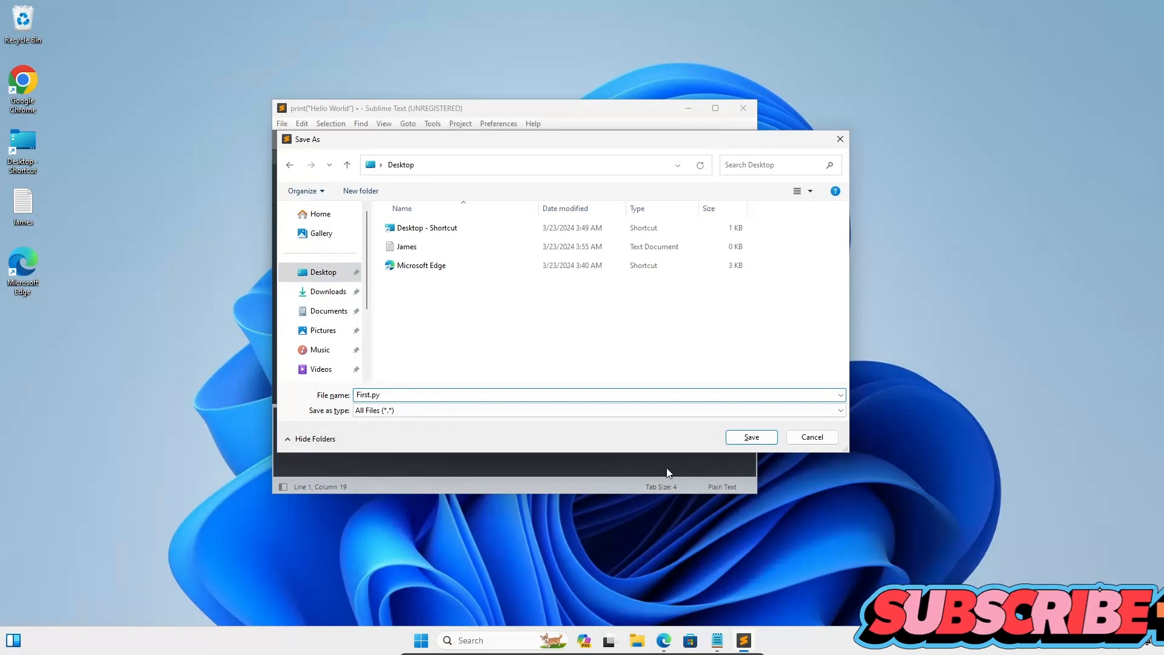
{"action": "left_click", "coordinate": [750, 436]}
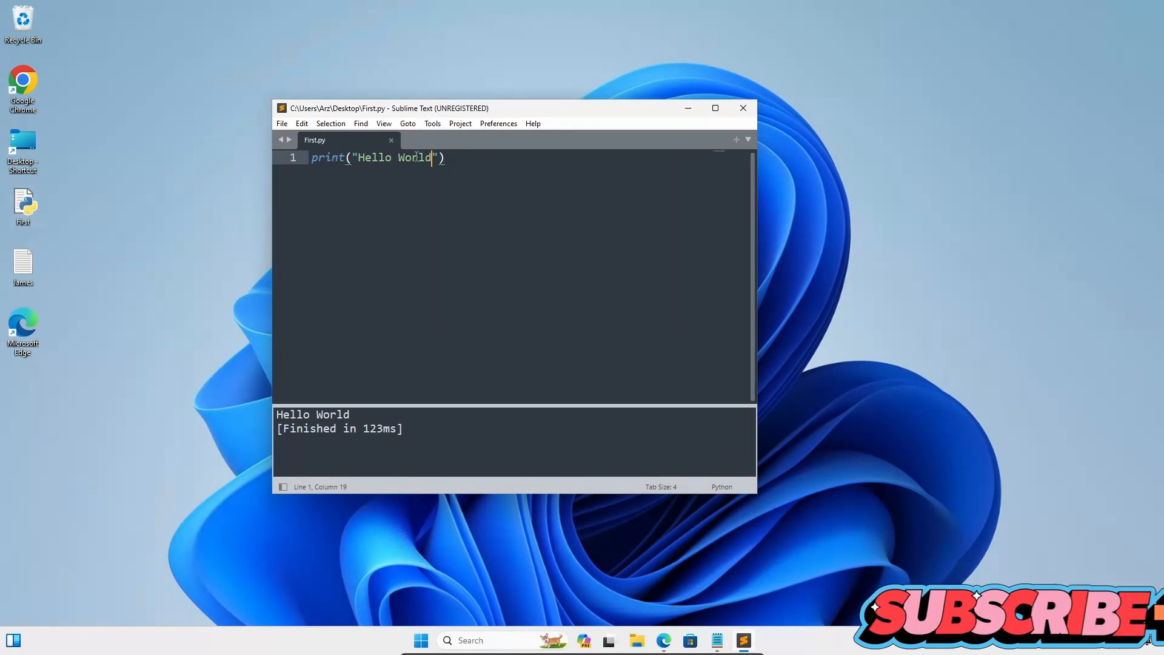
- Switch the build system from Perl to Python via Tools > Build System
{"action": "left_click", "coordinate": [432, 123]}
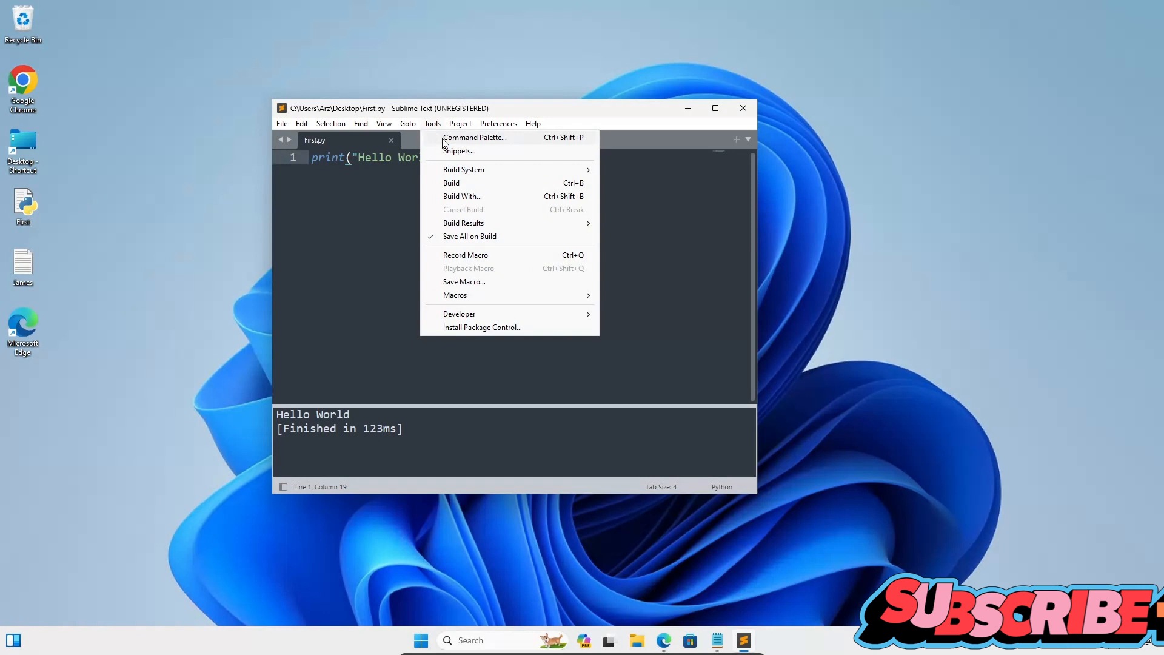
{"action": "mouse_move", "coordinate": [463, 222]}
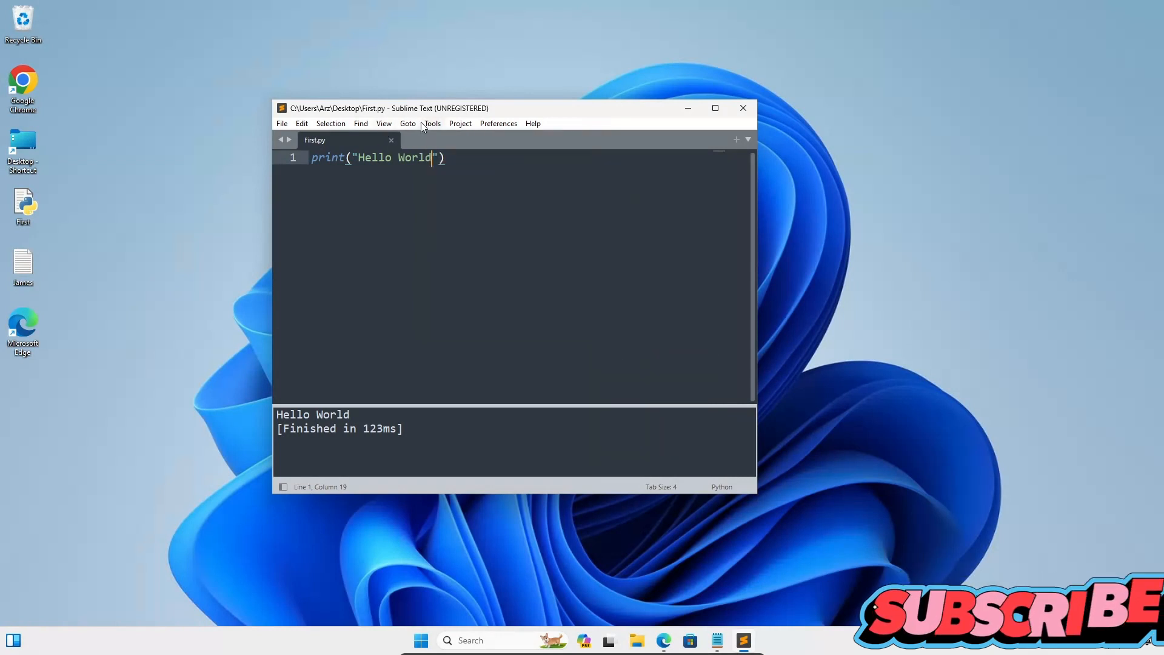
{"action": "left_click", "coordinate": [432, 123]}
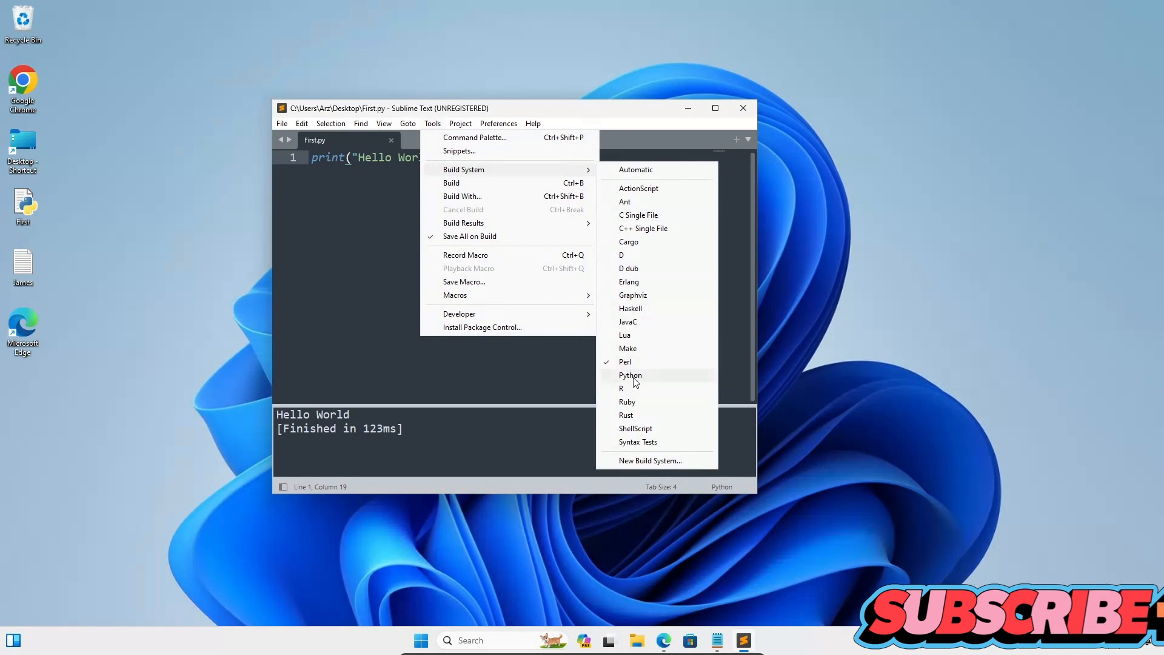
{"action": "left_click", "coordinate": [630, 375]}
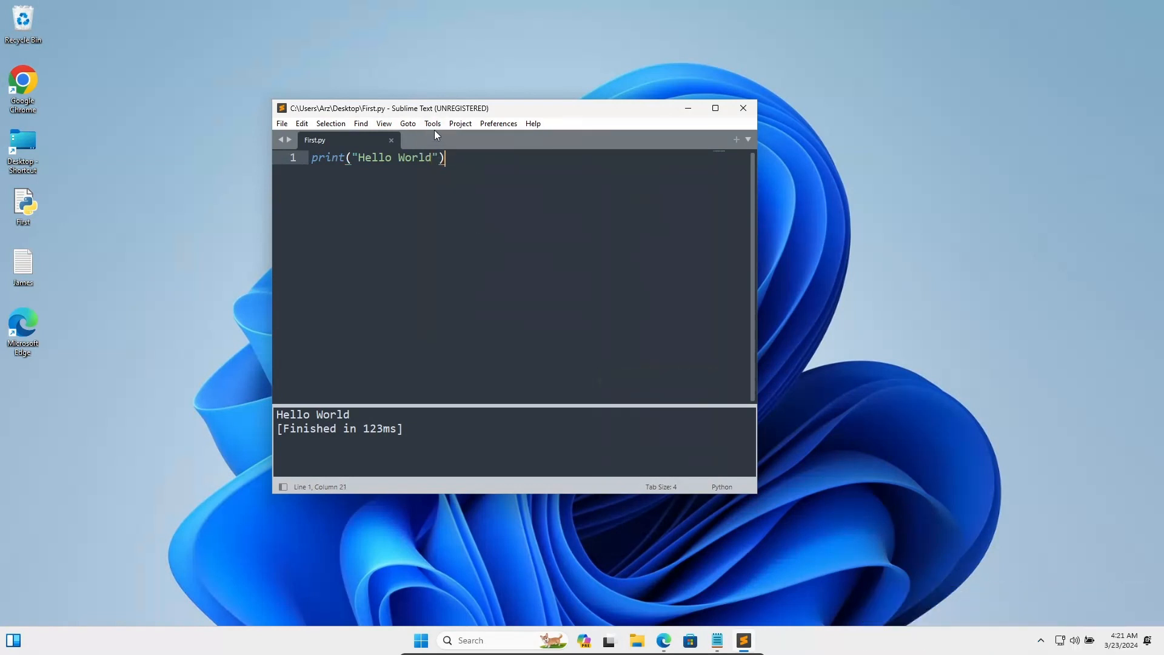
{"action": "left_click", "coordinate": [432, 123]}
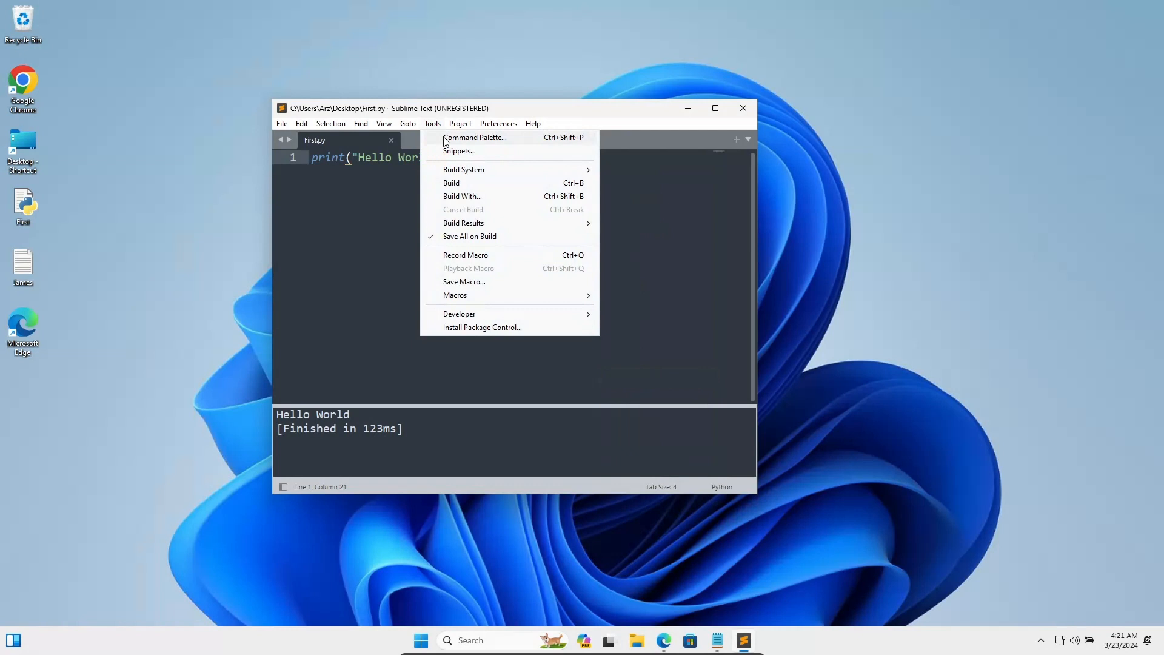
- Run First.py via Build With: Python from the Command Palette, printing Hello World
{"action": "left_click", "coordinate": [474, 138]}
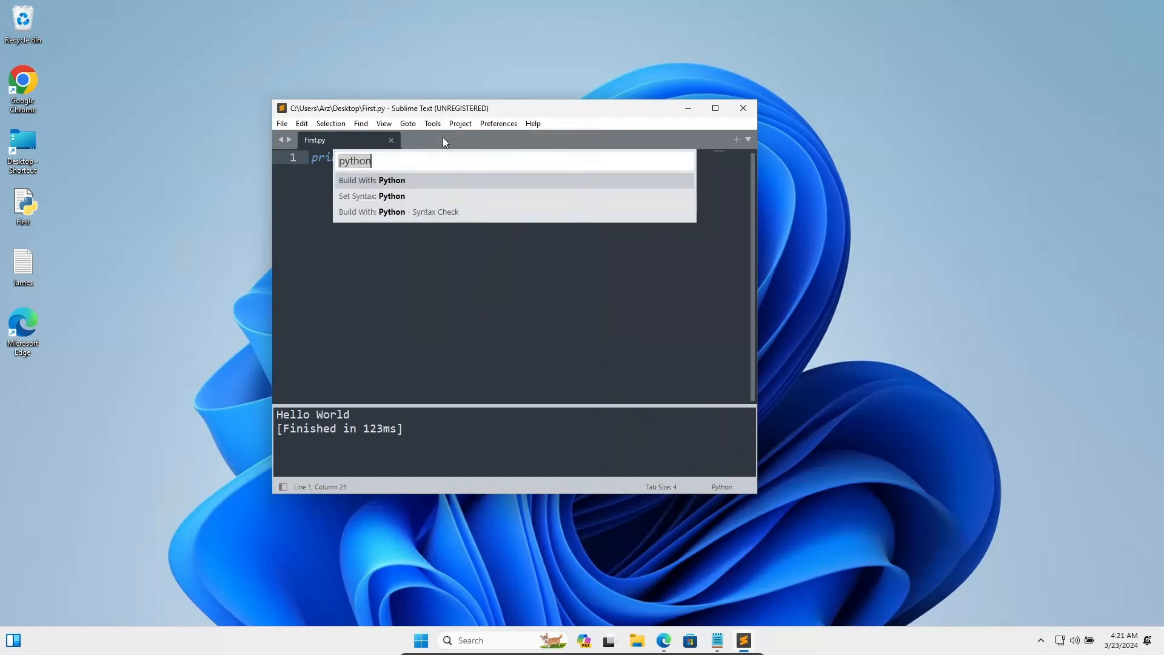
{"action": "type", "text": "p"}
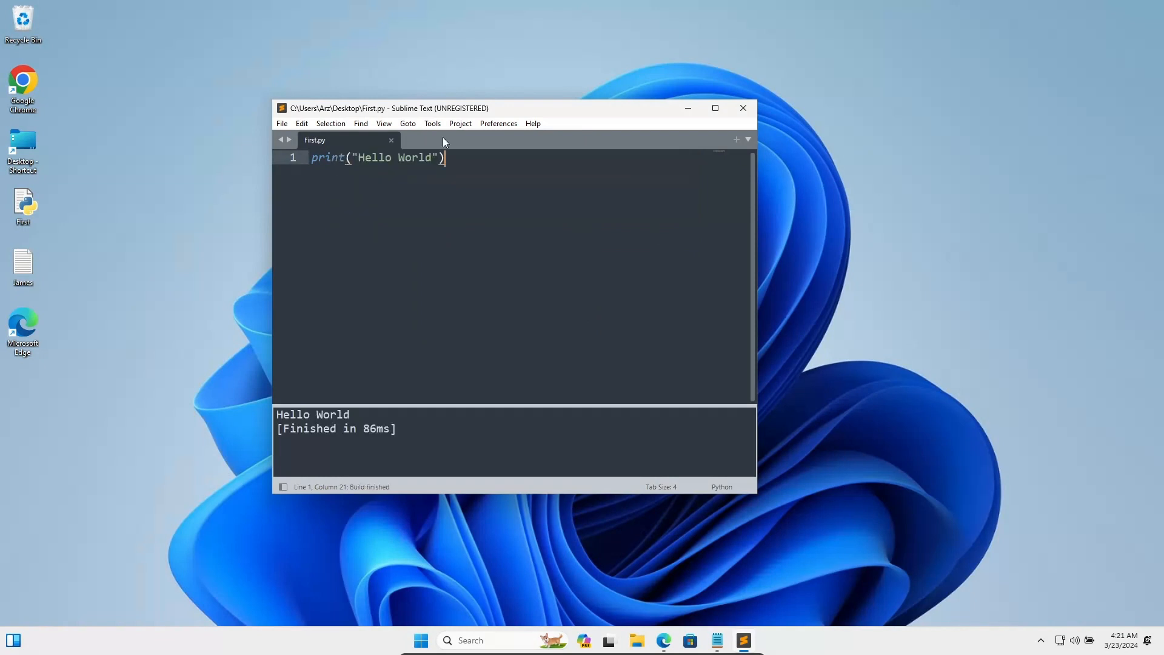
{"action": "mouse_move", "coordinate": [674, 526]}
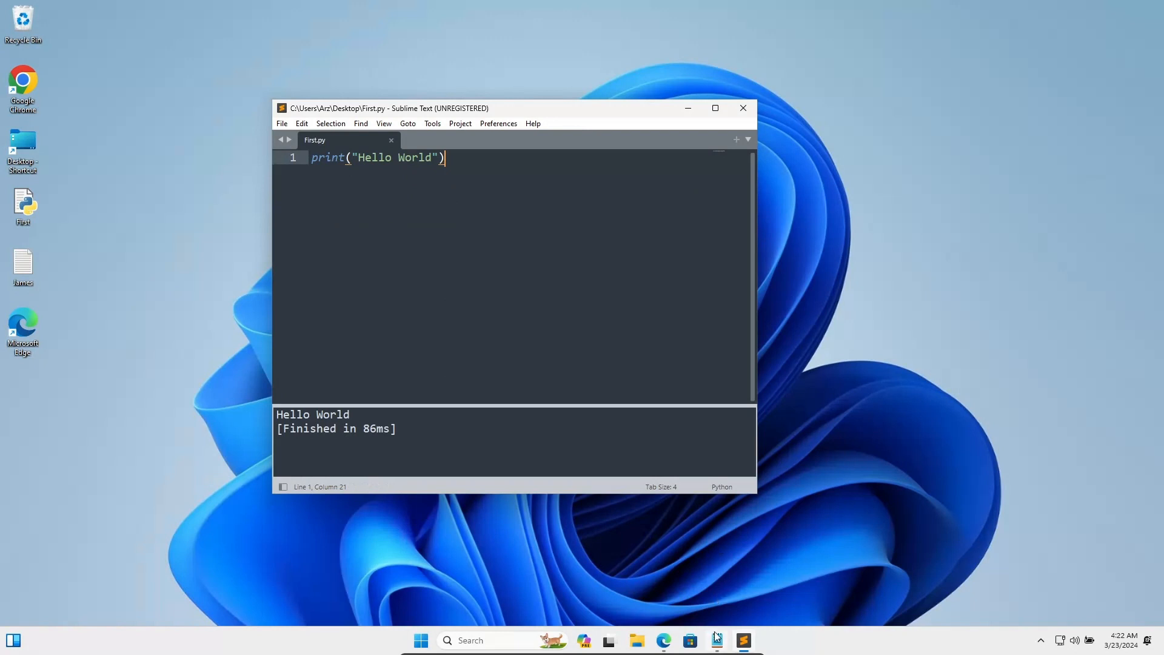
- Copy the number1/number2/sum code lines from the maximized Notepad notes, then return to First.py
{"action": "left_click", "coordinate": [715, 640]}
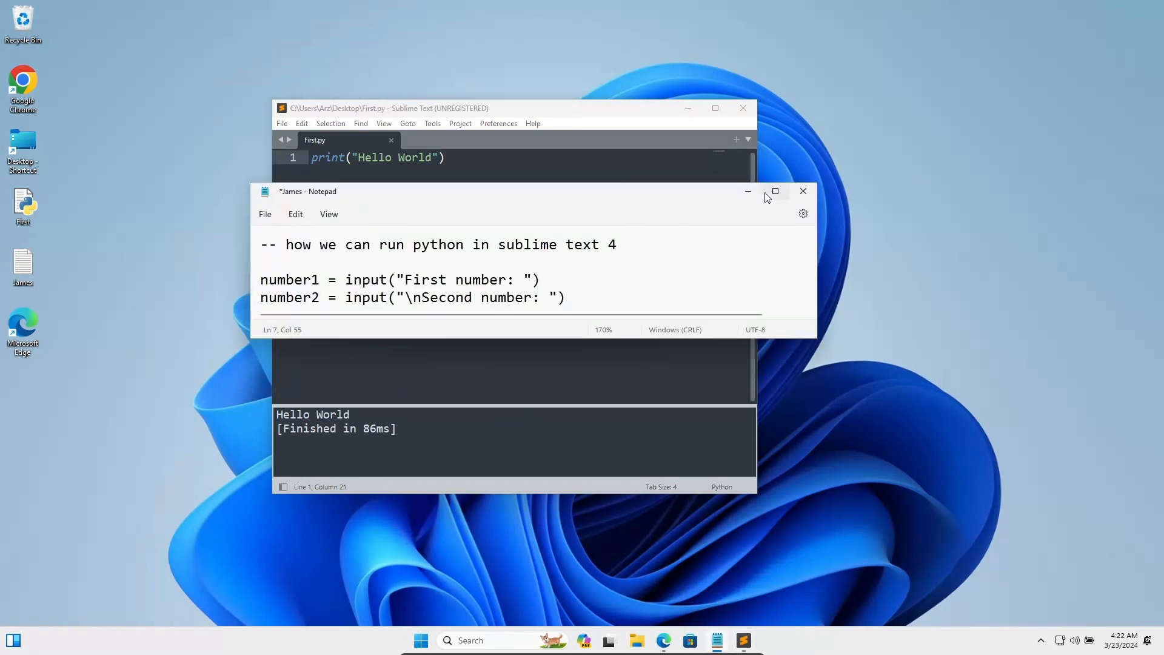
{"action": "left_click", "coordinate": [774, 191]}
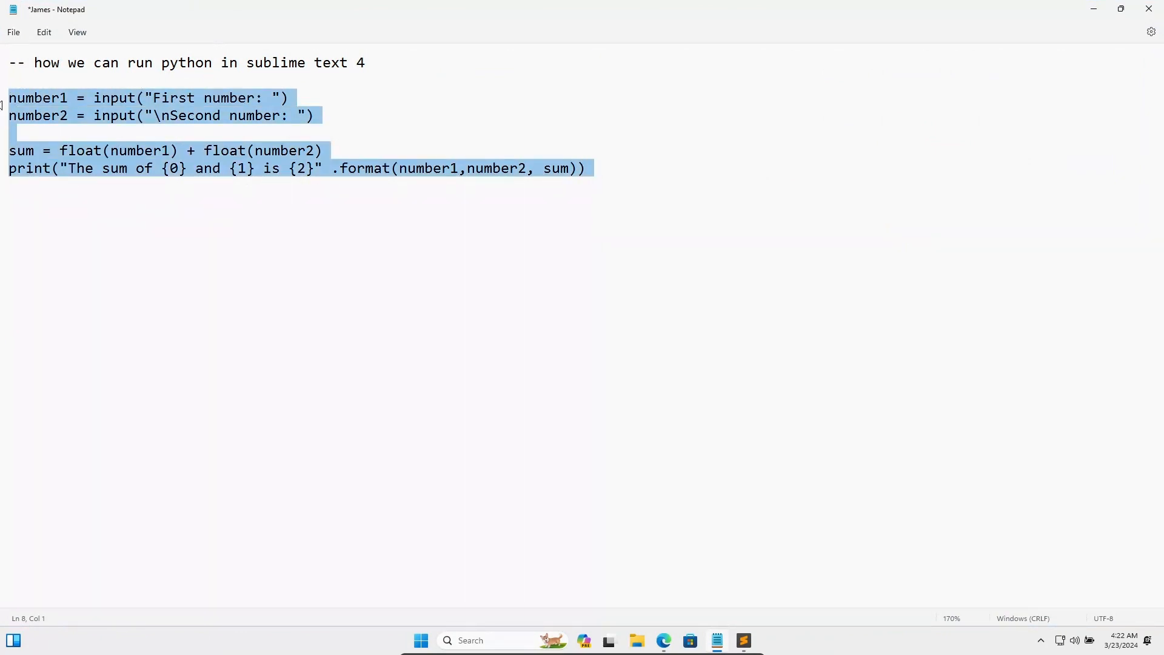
{"action": "mouse_move", "coordinate": [1035, 36]}
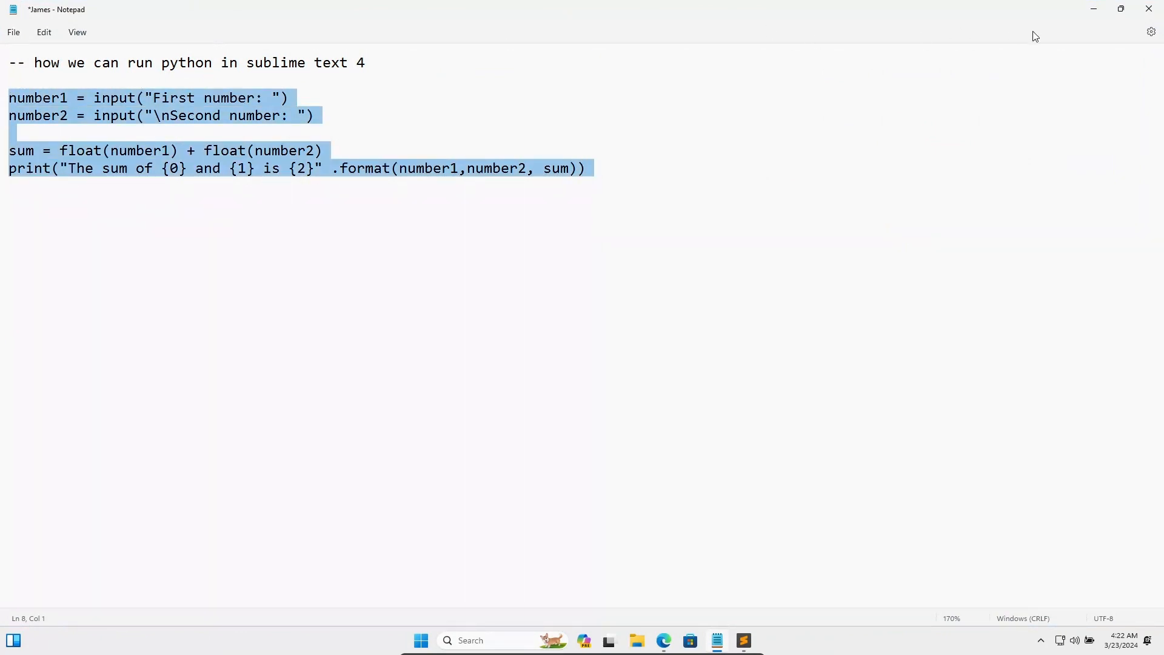
{"action": "left_click", "coordinate": [743, 640]}
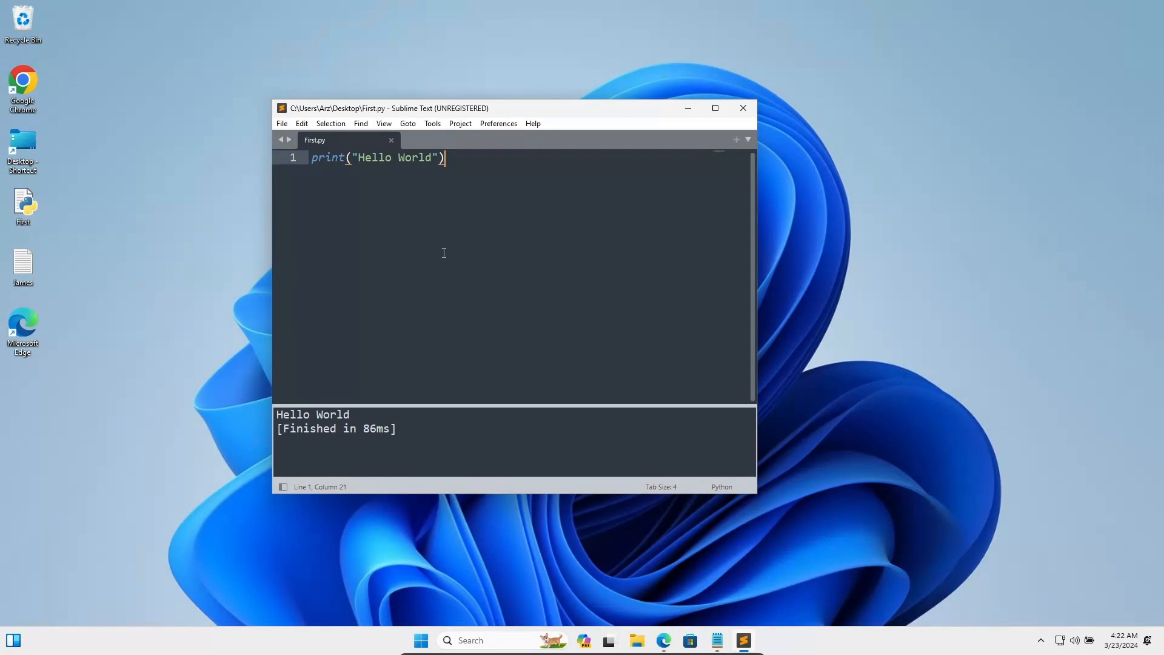
- Paste the two-number sum code below the Hello World line and save First.py
{"action": "key", "text": "enter"}
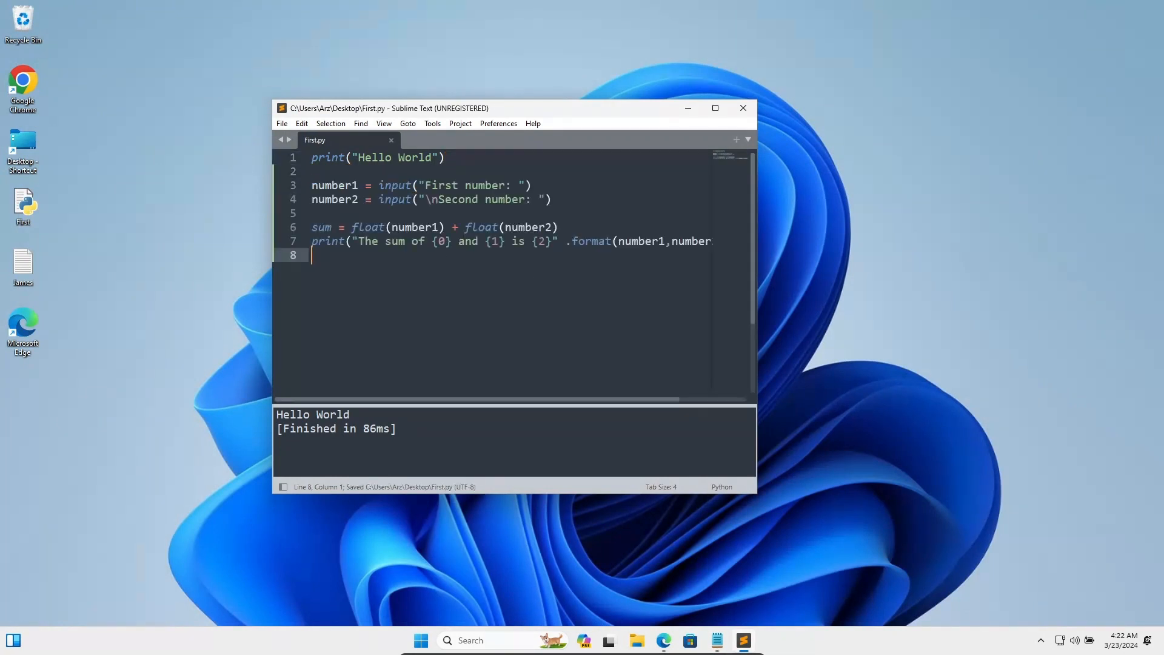
{"action": "left_click", "coordinate": [432, 123]}
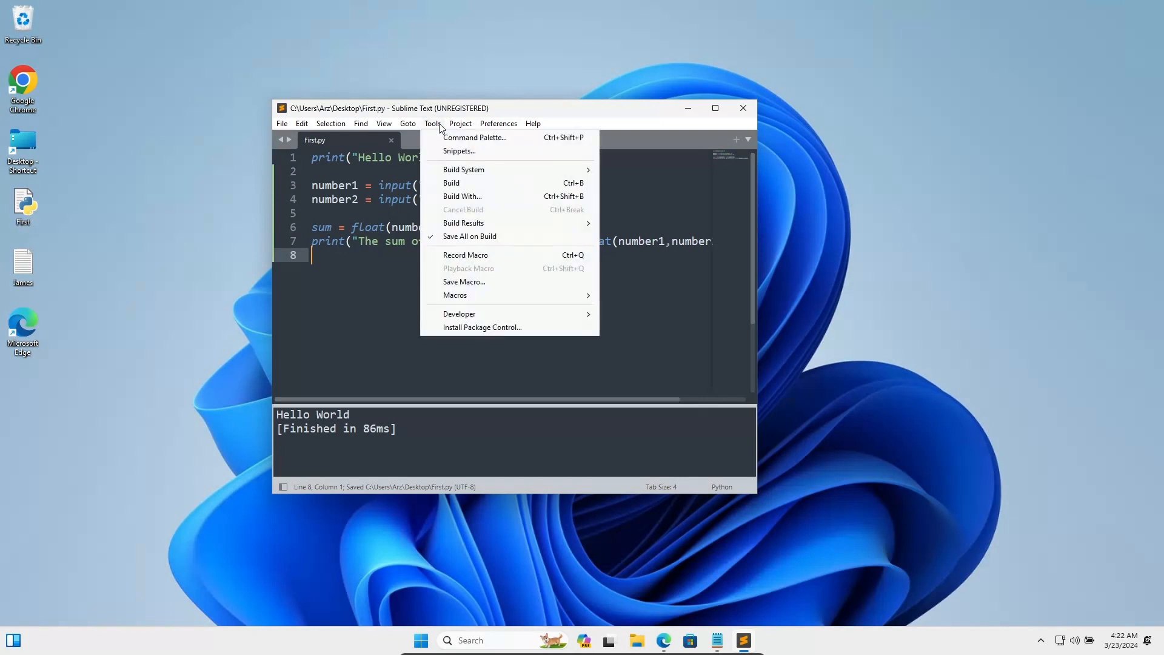
{"action": "mouse_move", "coordinate": [449, 137]}
{"action": "type", "text": "python"}
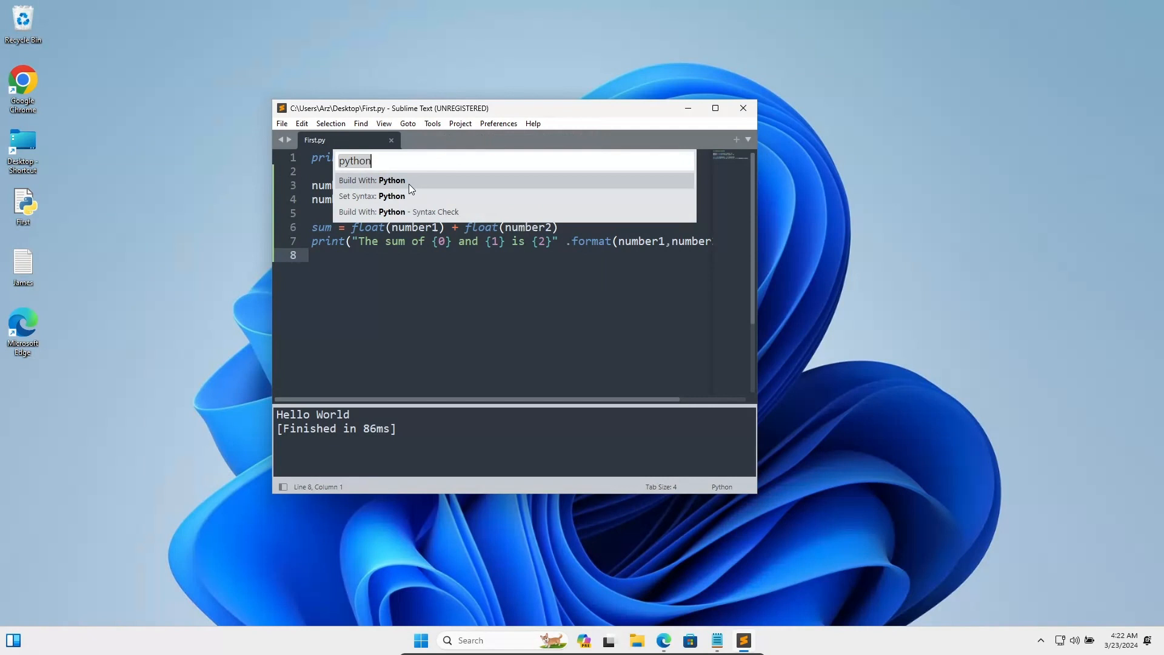
- Run First.py with Python and enter 90, then 89, in the output panel
{"action": "left_click", "coordinate": [371, 179]}
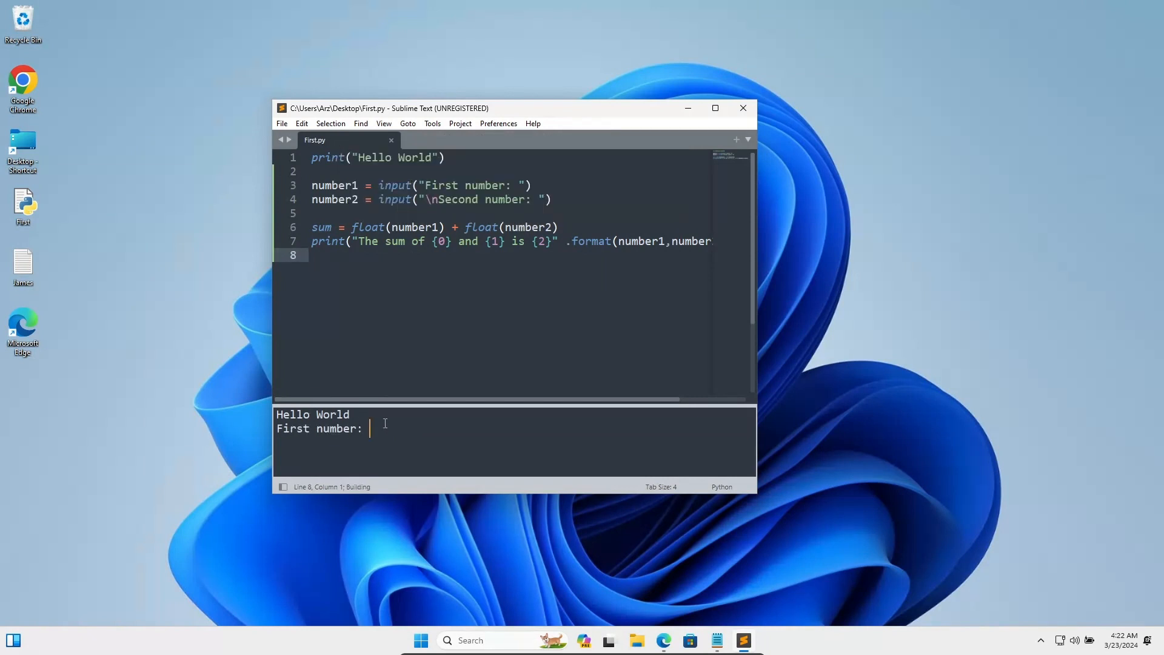
{"action": "type", "text": "90"}
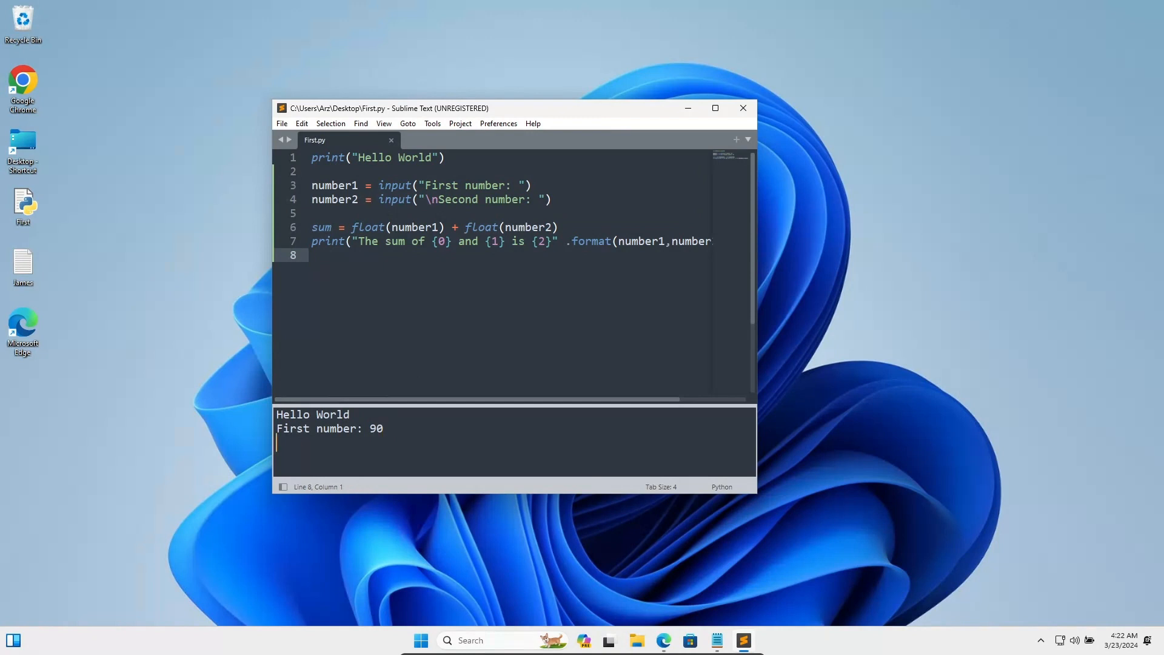
{"action": "type", "text": "89"}
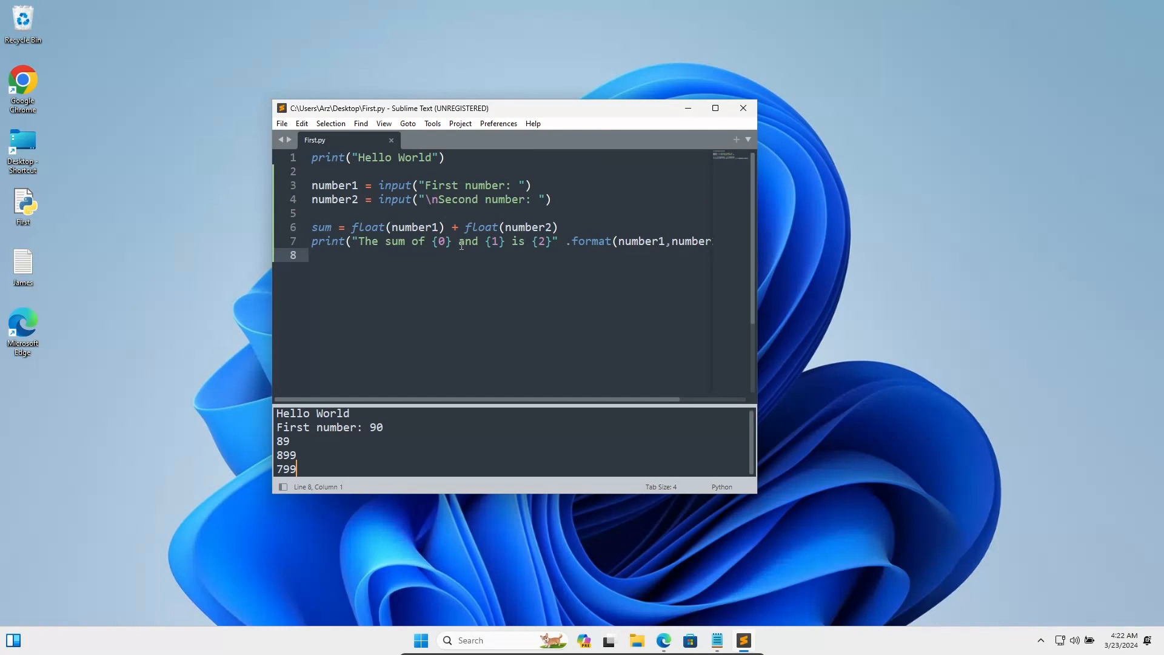
{"action": "mouse_move", "coordinate": [706, 154]}
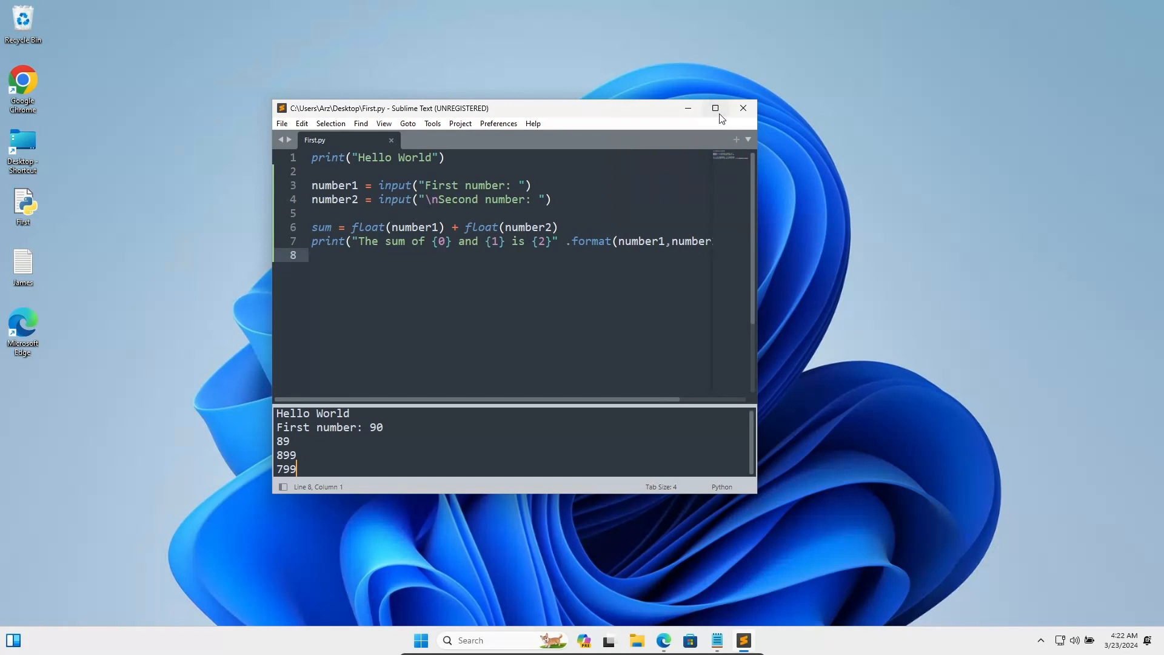
- Run the Install Package Control command from the Command Palette by searching 'package'
{"action": "left_click", "coordinate": [714, 108]}
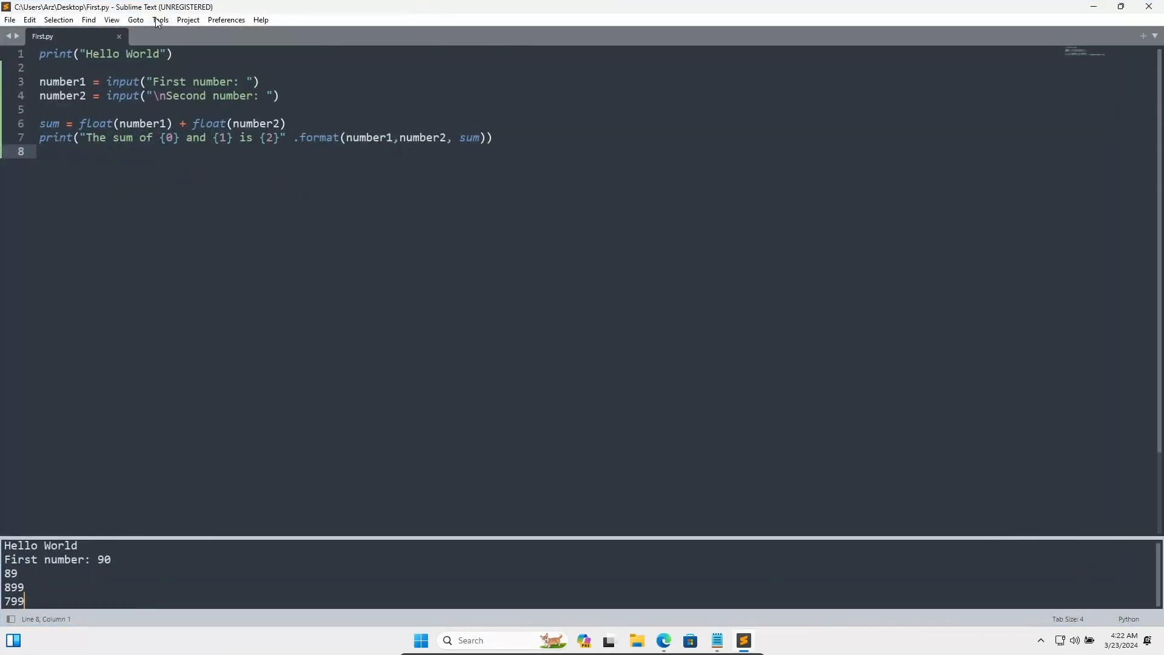
{"action": "left_click", "coordinate": [160, 19]}
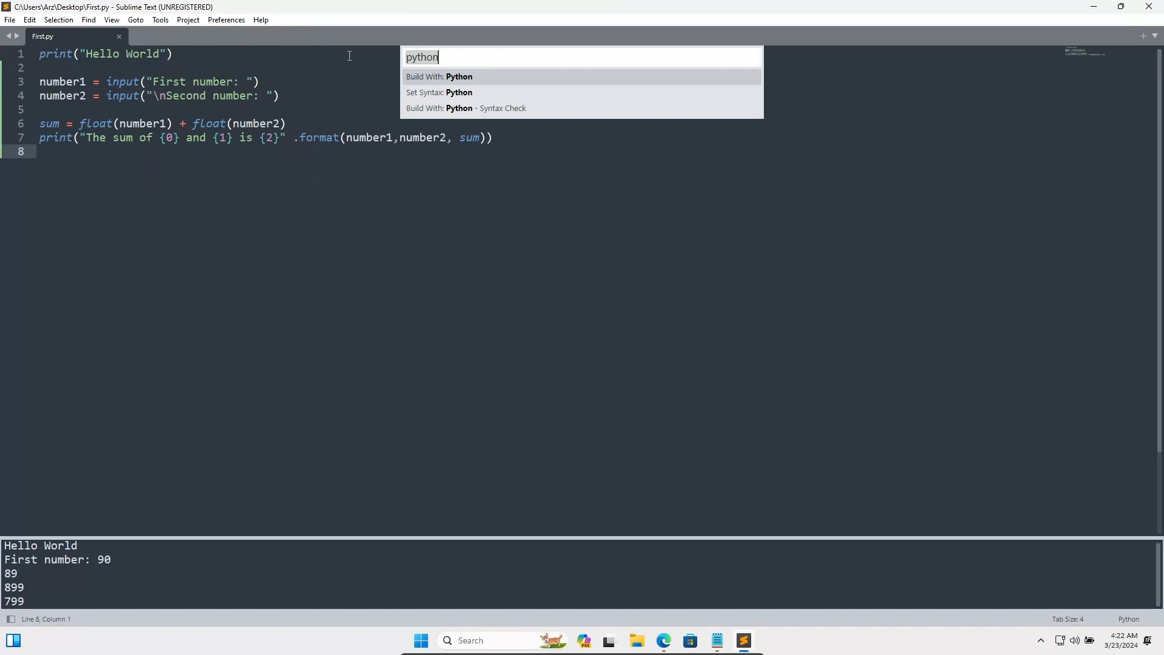
{"action": "mouse_move", "coordinate": [167, 26]}
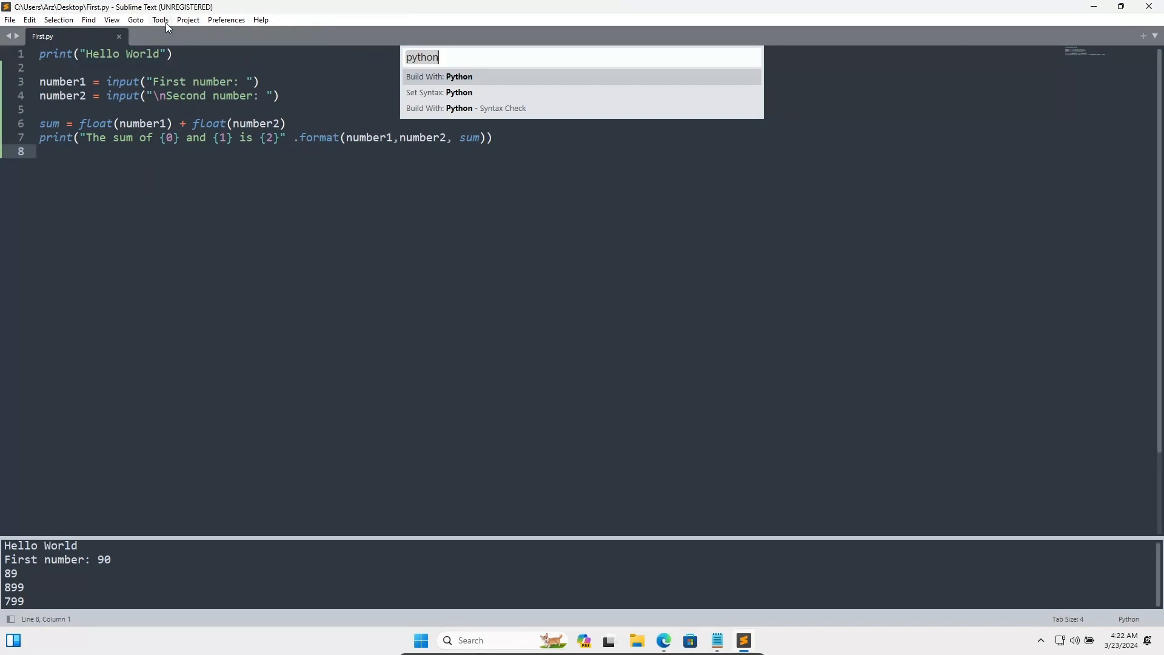
{"action": "left_click", "coordinate": [226, 19]}
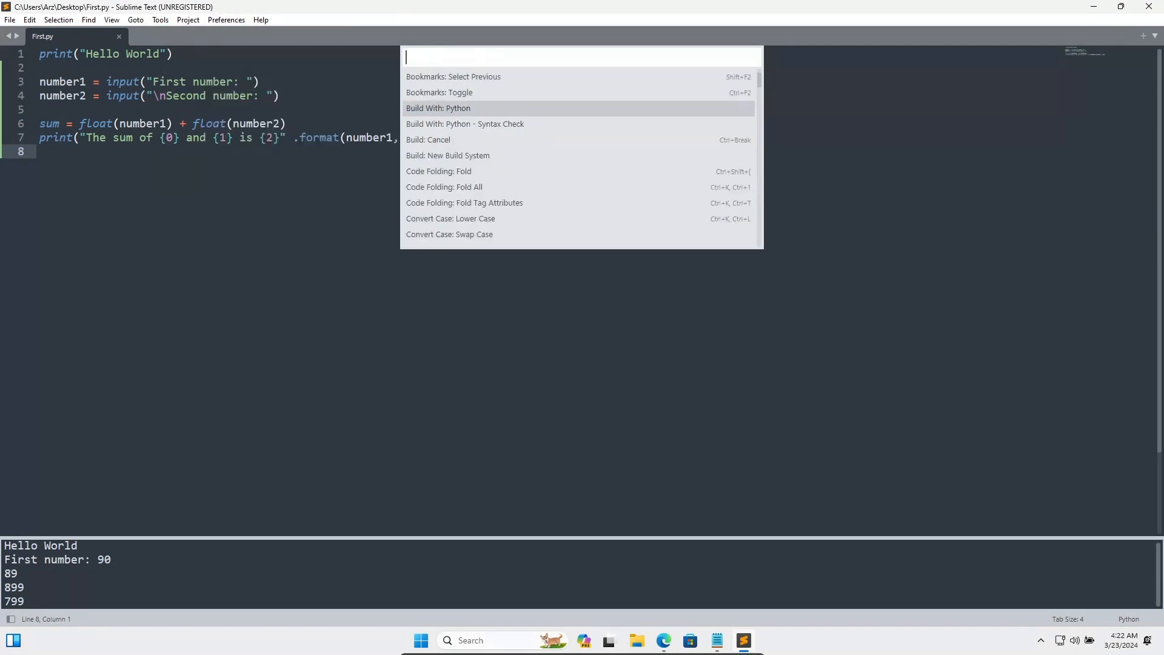
{"action": "type", "text": "packa"}
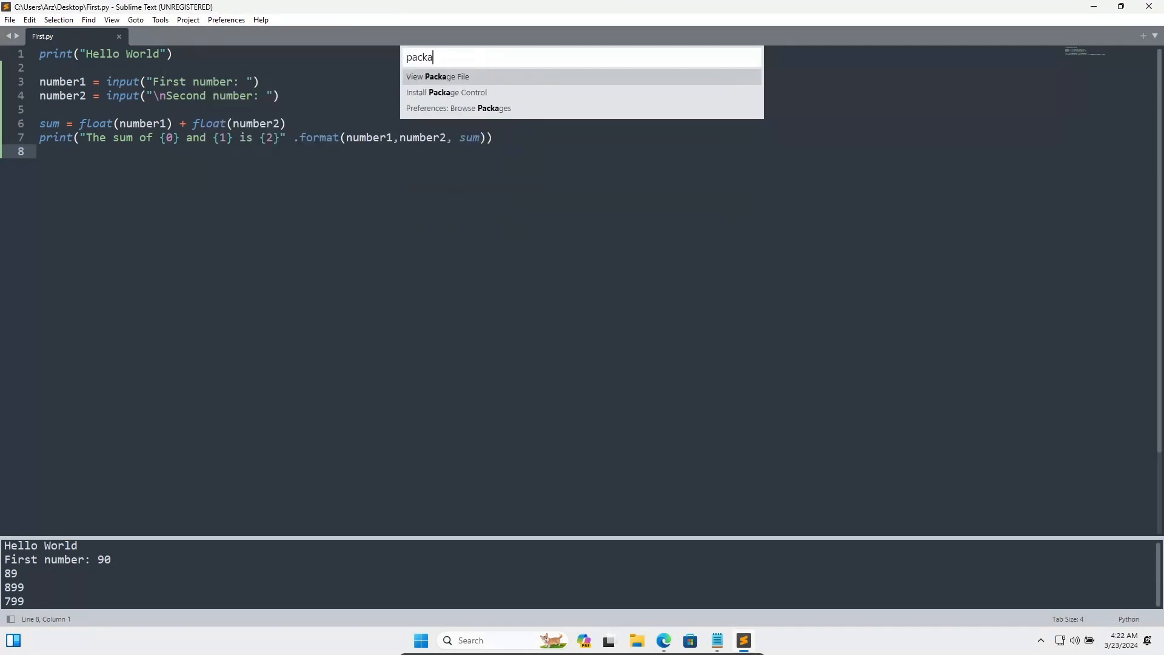
{"action": "type", "text": "ge"}
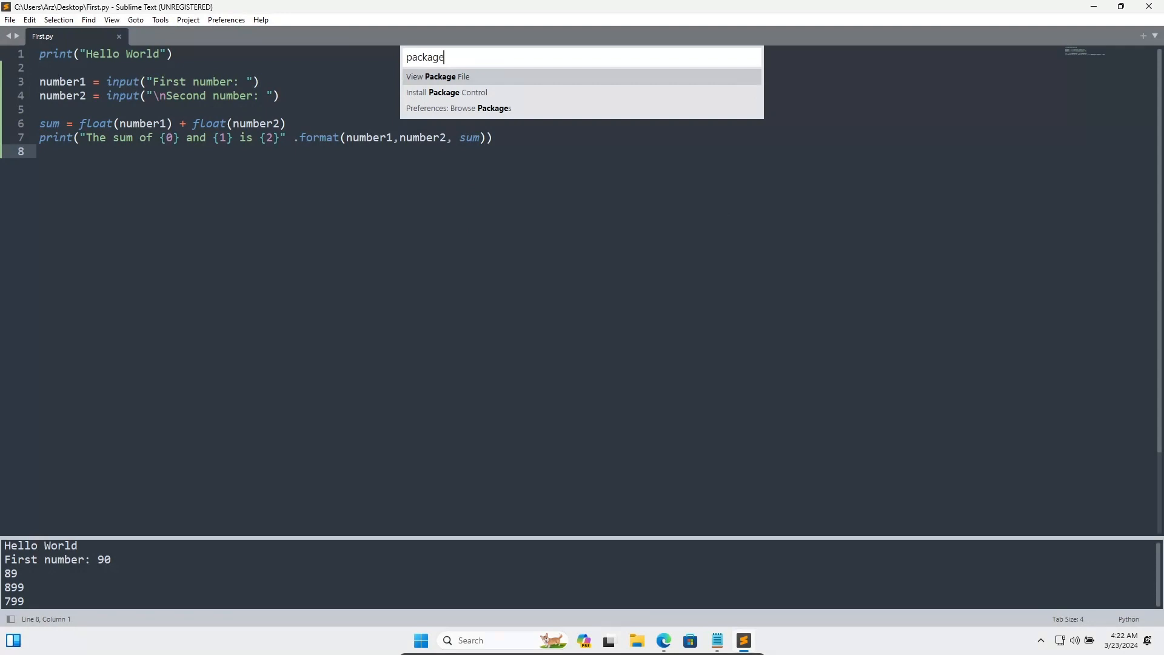
{"action": "mouse_move", "coordinate": [433, 97]}
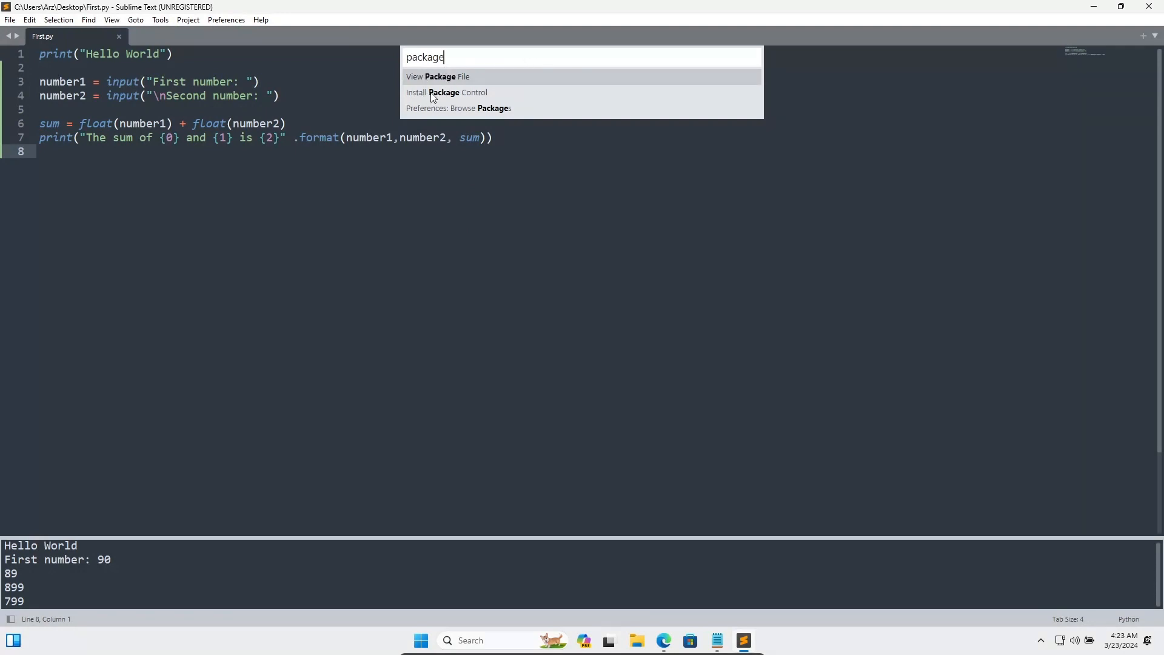
{"action": "key", "text": "Escape"}
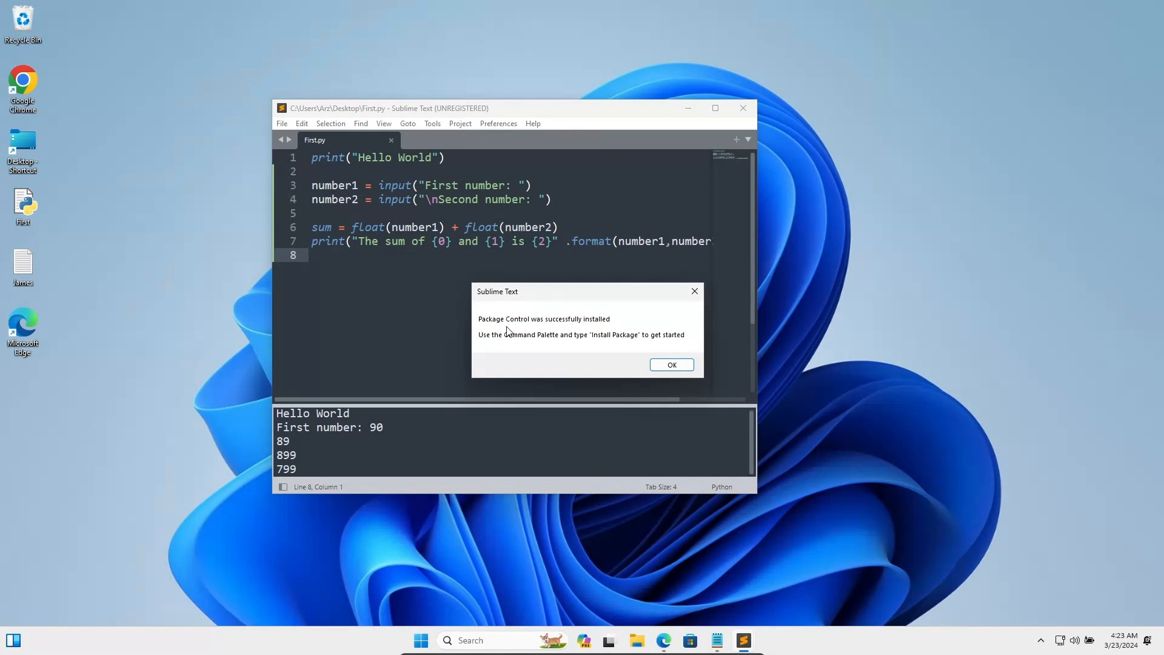
{"action": "mouse_move", "coordinate": [557, 330]}
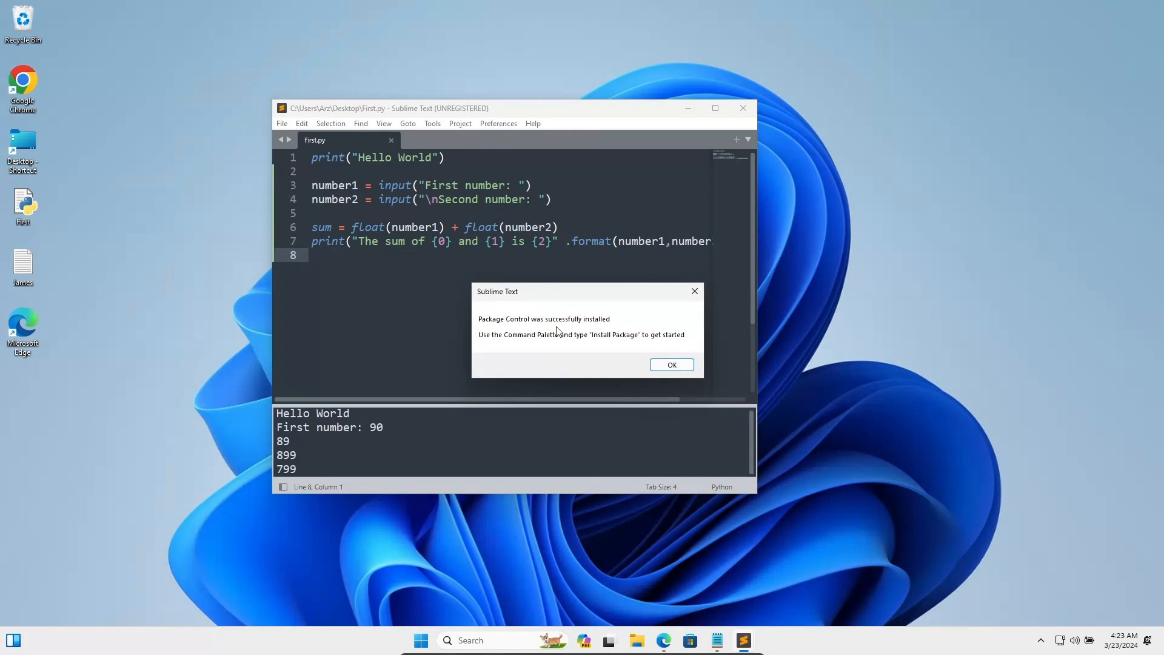
- Dismiss the 'Package Control was successfully installed' dialog with OK
{"action": "left_click", "coordinate": [671, 364]}
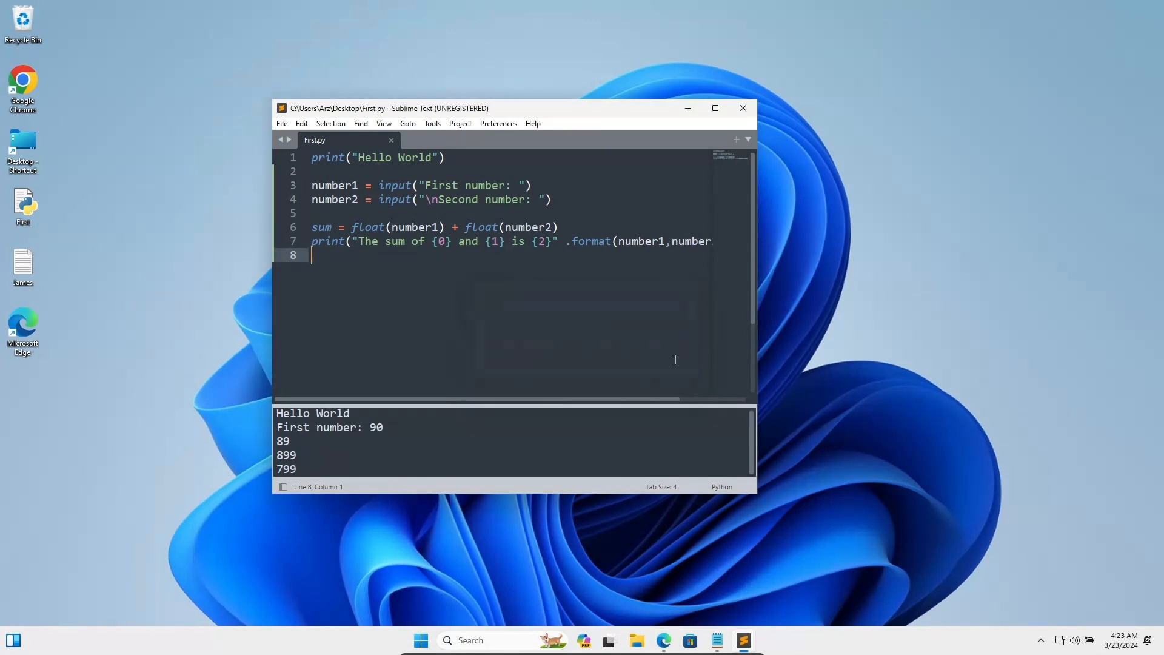
{"action": "left_click", "coordinate": [160, 20]}
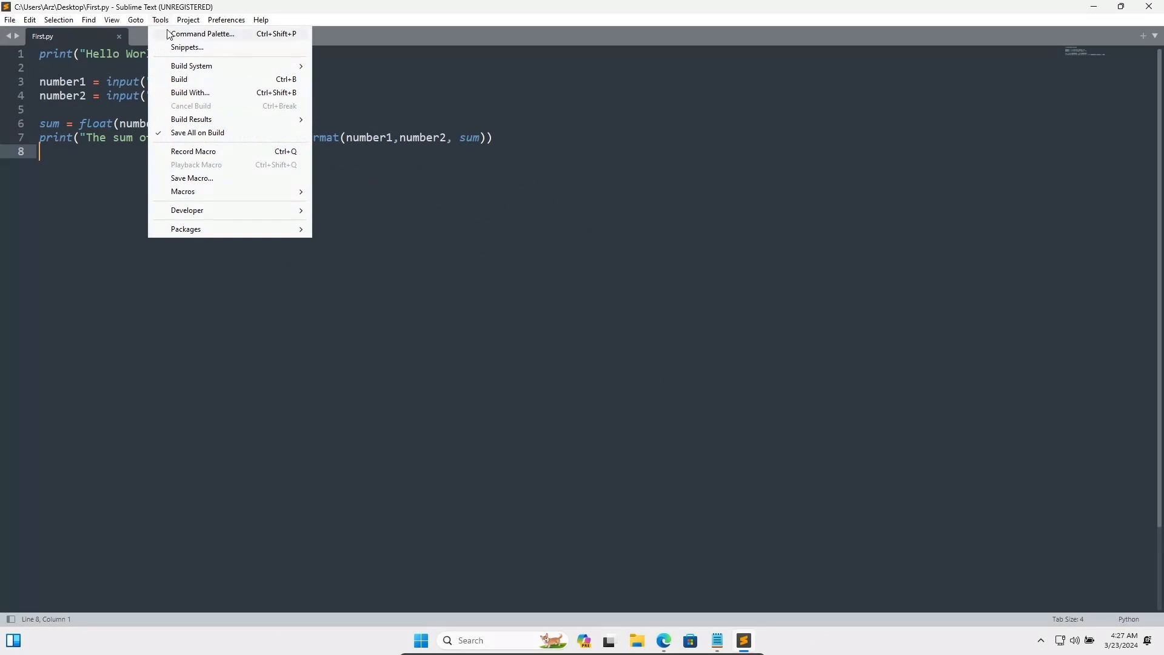
- Run 'Package Control: Install Package' from the Command Palette
{"action": "left_click", "coordinate": [202, 33]}
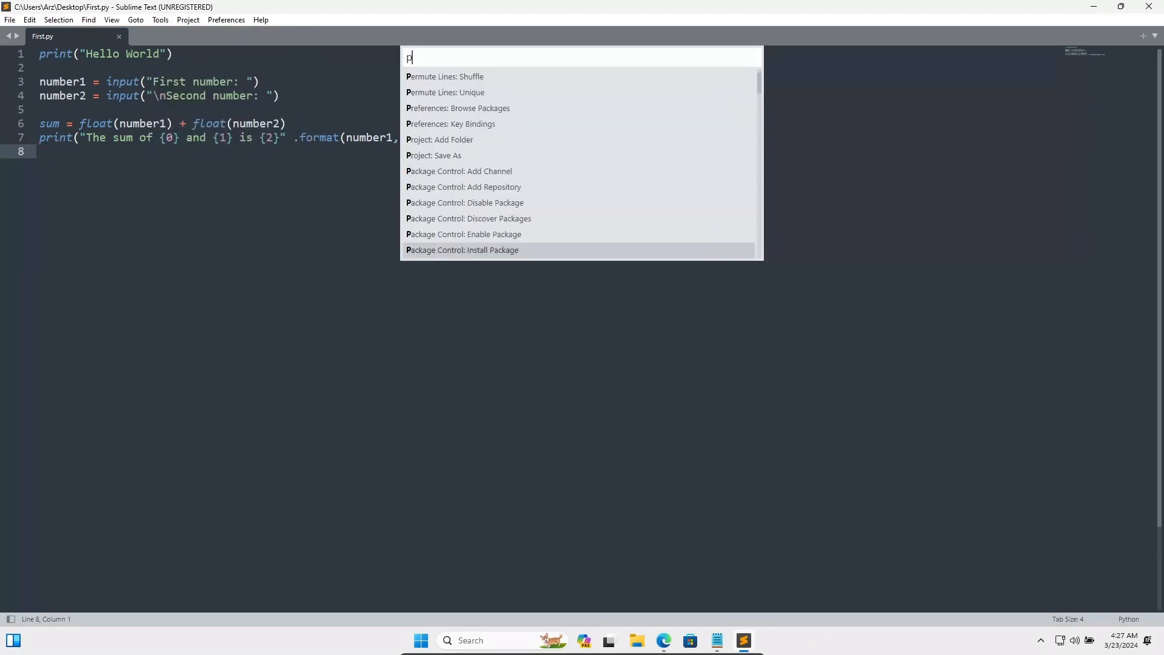
{"action": "type", "text": "ackage"}
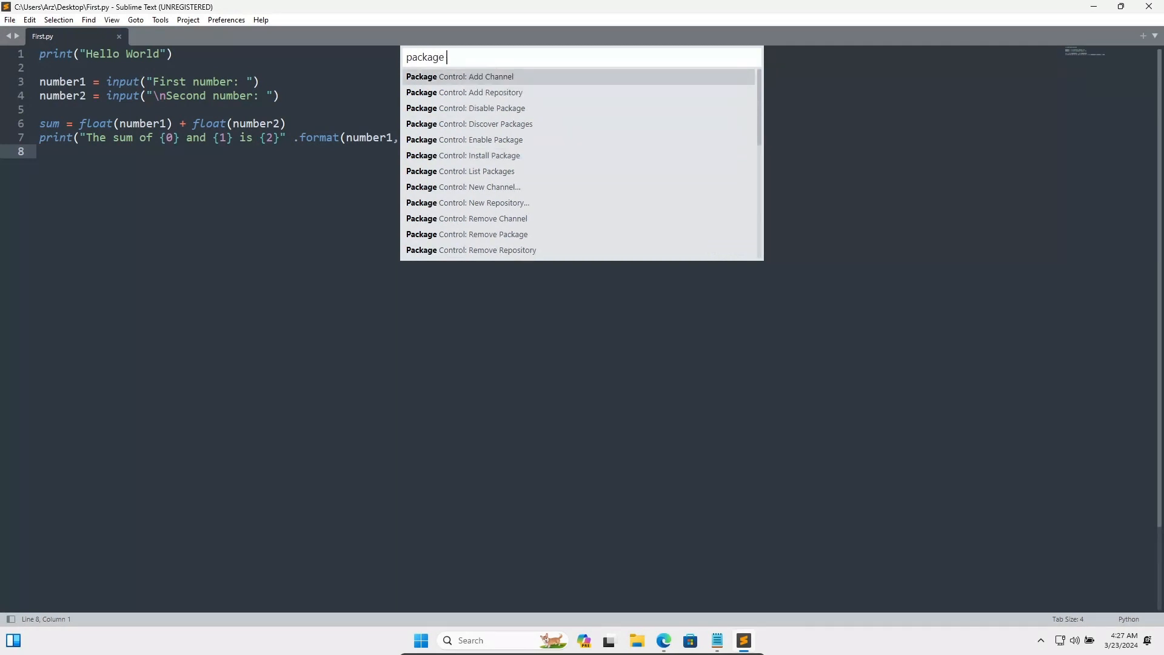
{"action": "type", "text": "con"}
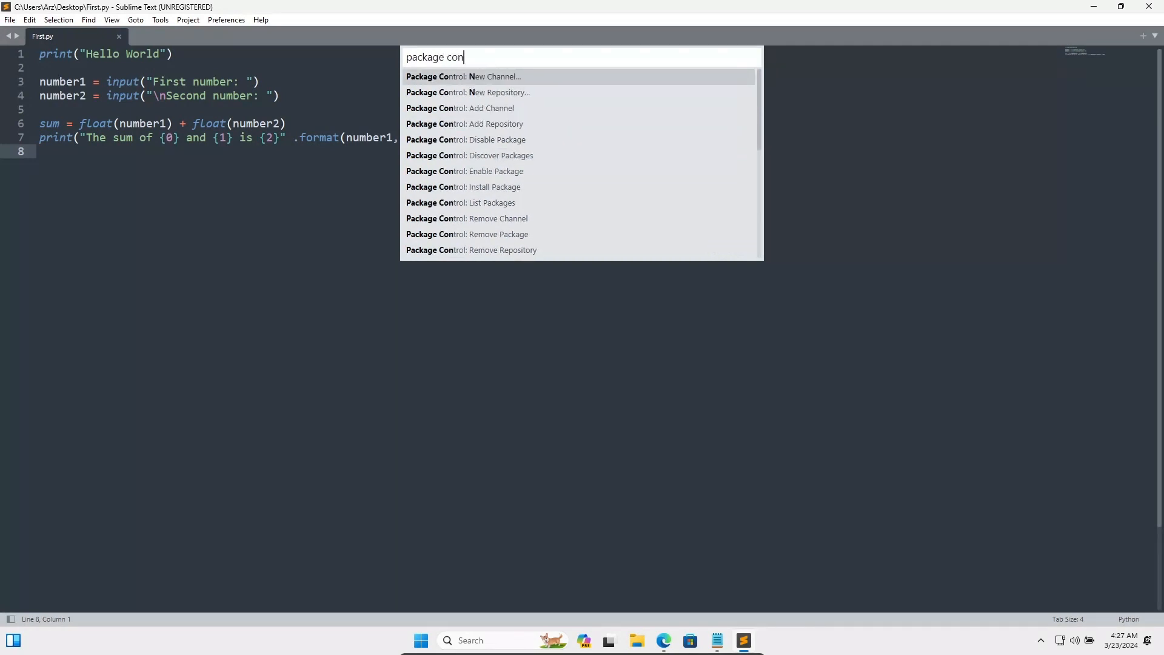
{"action": "type", "text": "trol"}
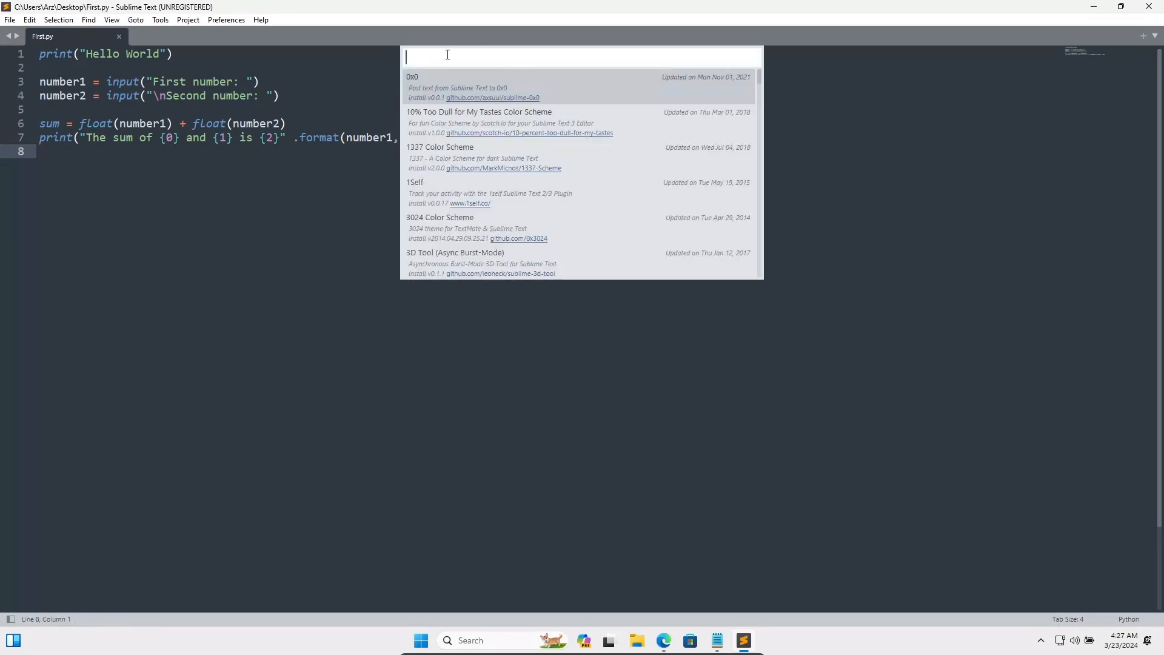
- Search the package list for 'Sublime' and choose SublimeREPL to install it
{"action": "type", "text": "S"}
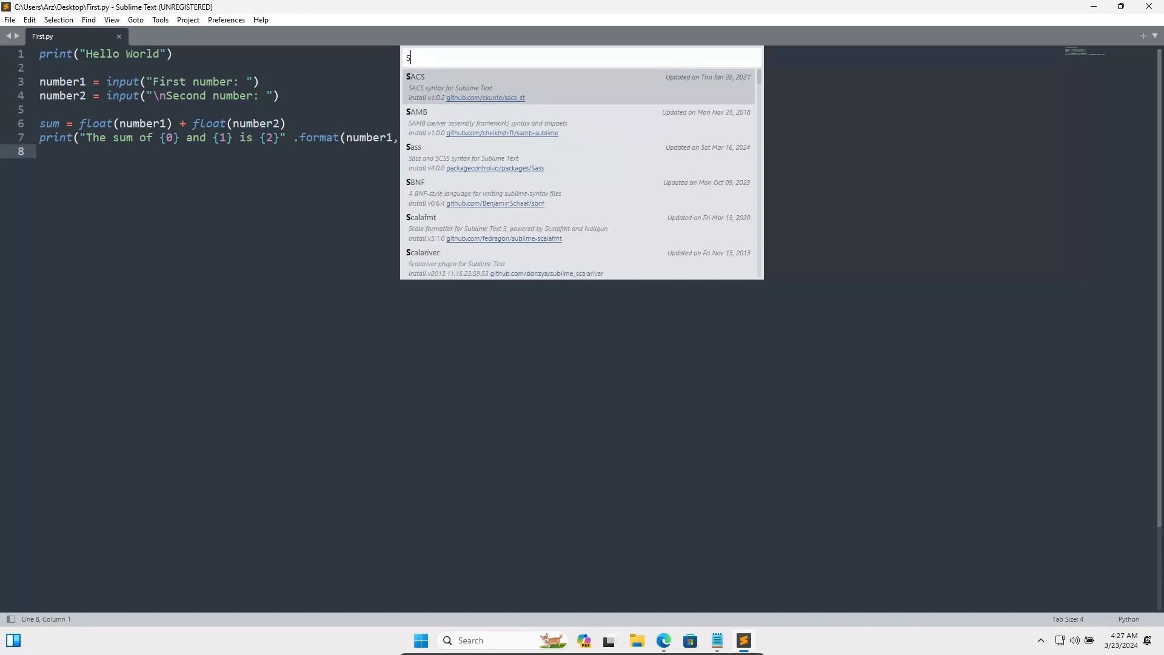
{"action": "type", "text": "ublime r"}
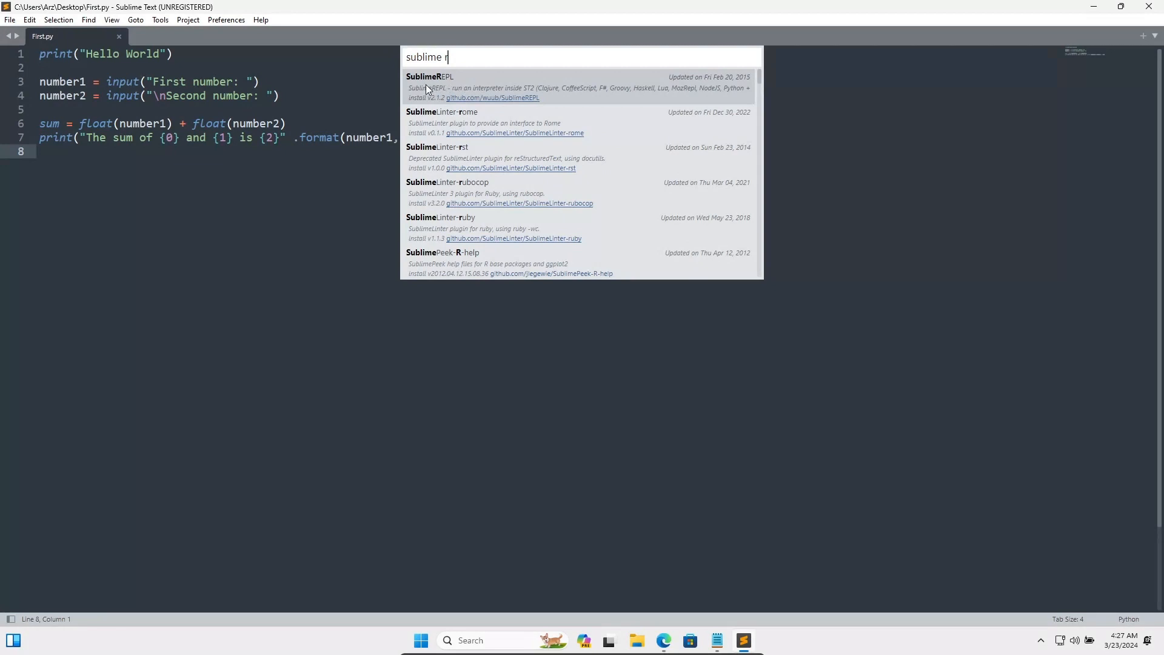
{"action": "mouse_move", "coordinate": [571, 96]}
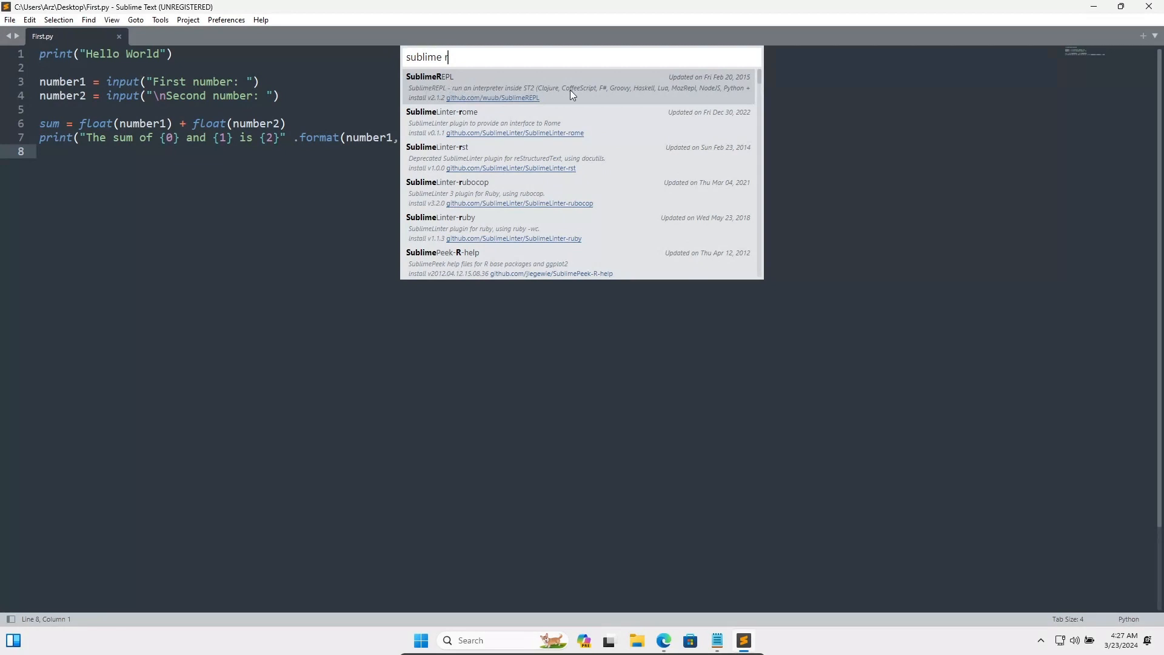
{"action": "left_click", "coordinate": [430, 76]}
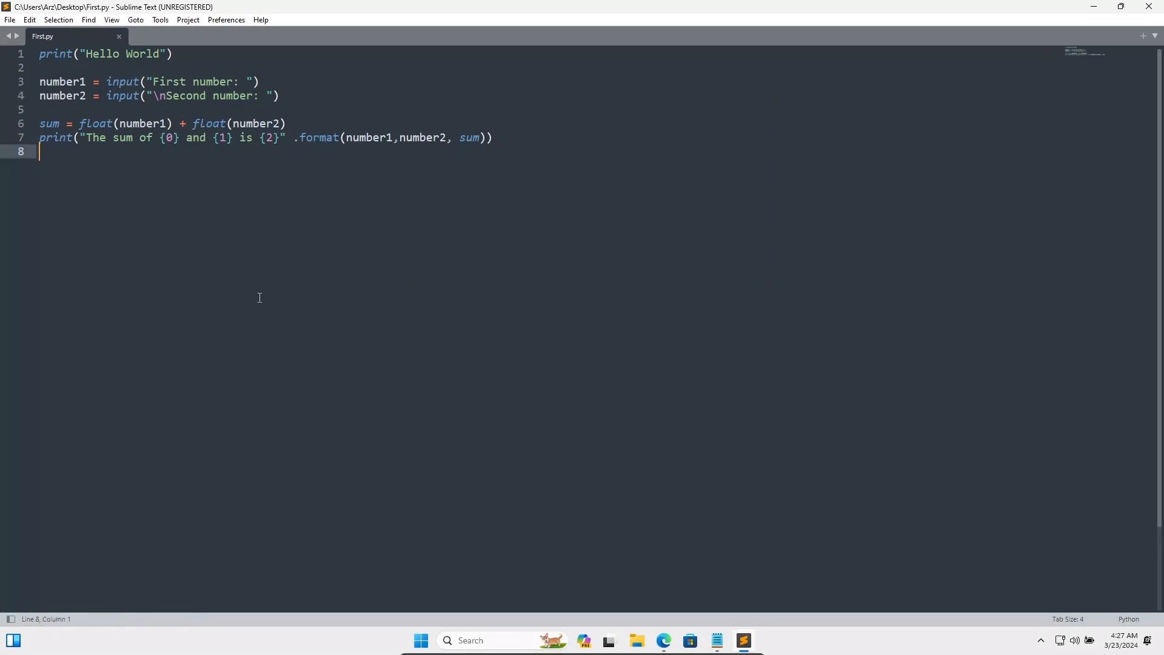
- Launch First.py through SublimeREPL's Python - RUN current file command
{"action": "left_click", "coordinate": [160, 19]}
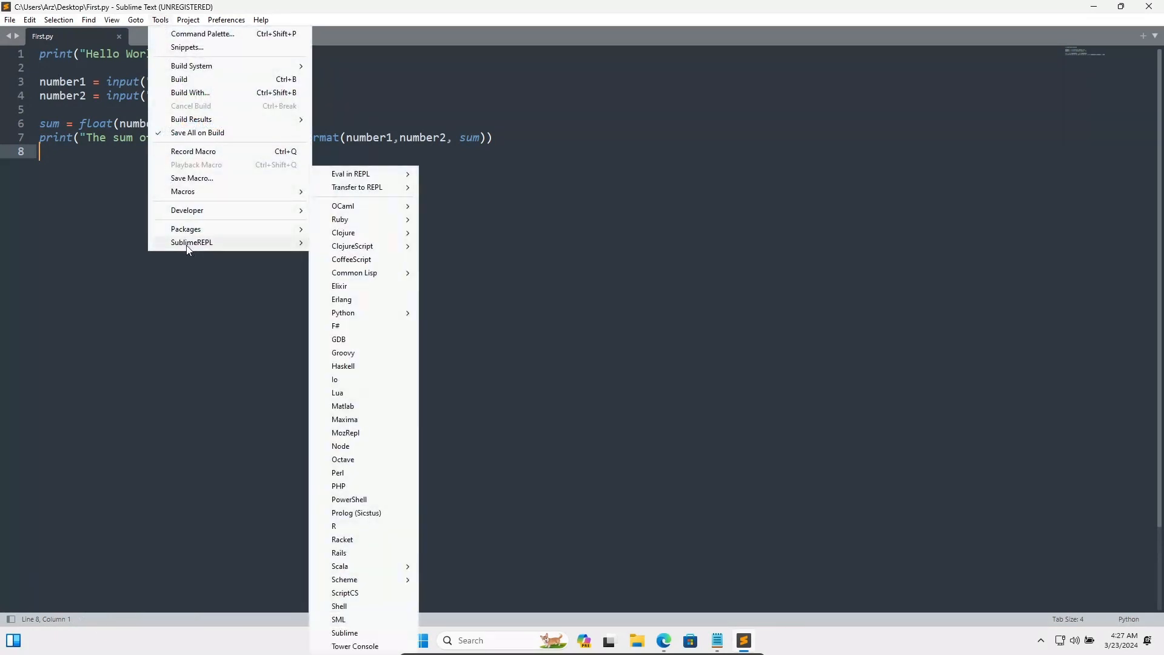
{"action": "mouse_move", "coordinate": [268, 247]}
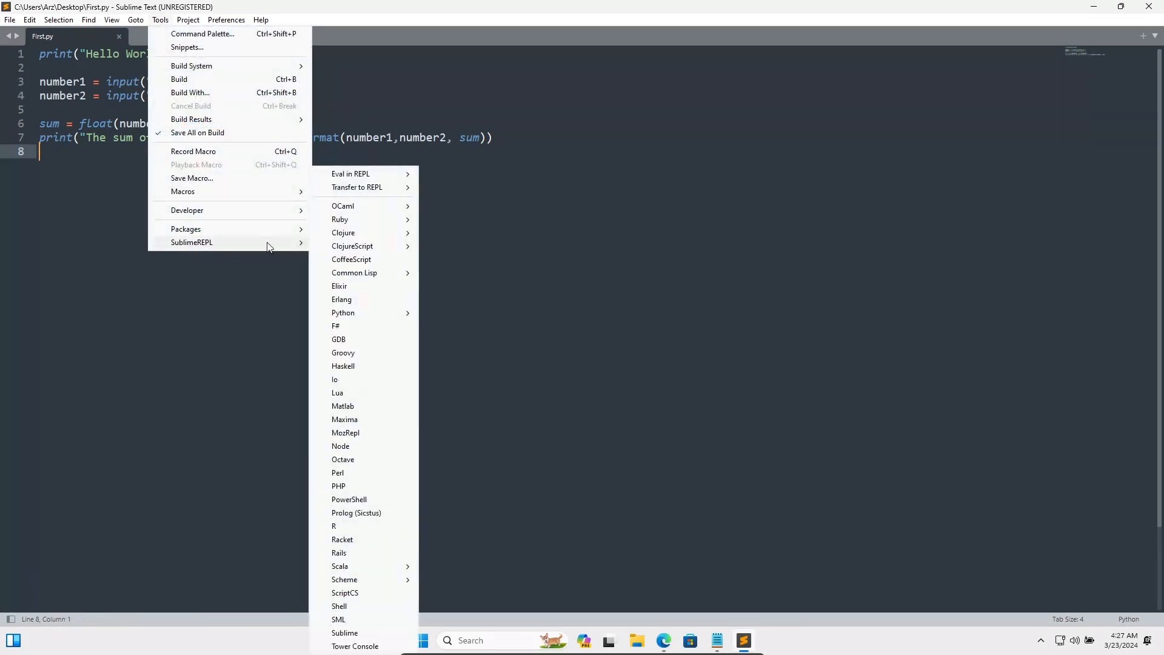
{"action": "mouse_move", "coordinate": [343, 311]}
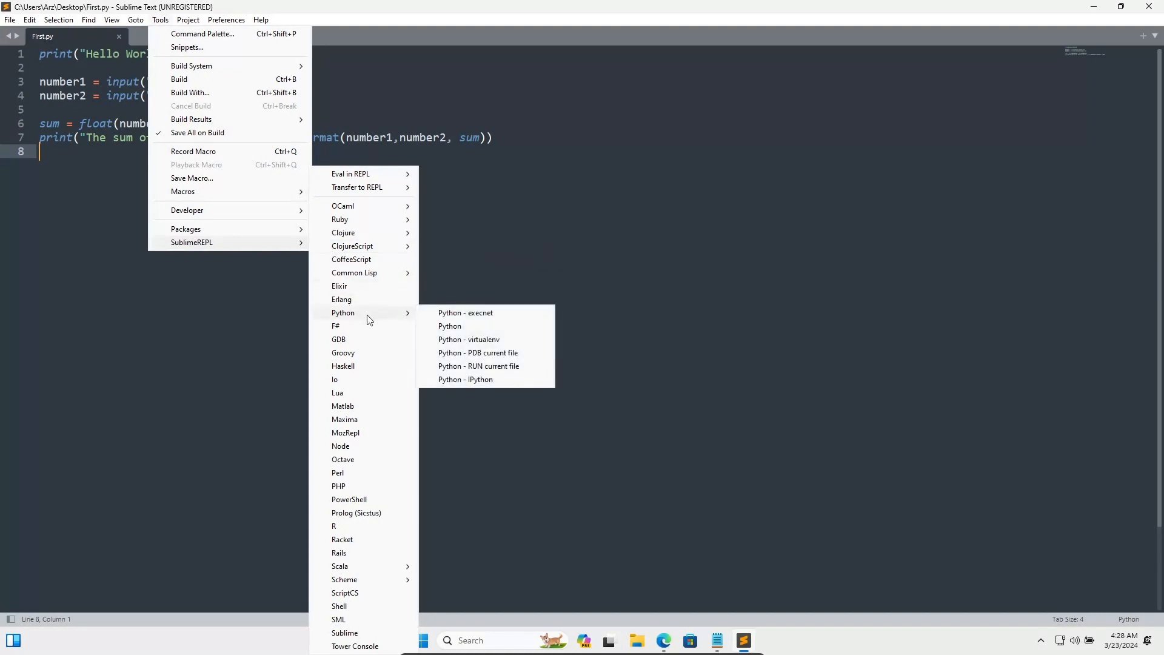
{"action": "mouse_move", "coordinate": [468, 325]}
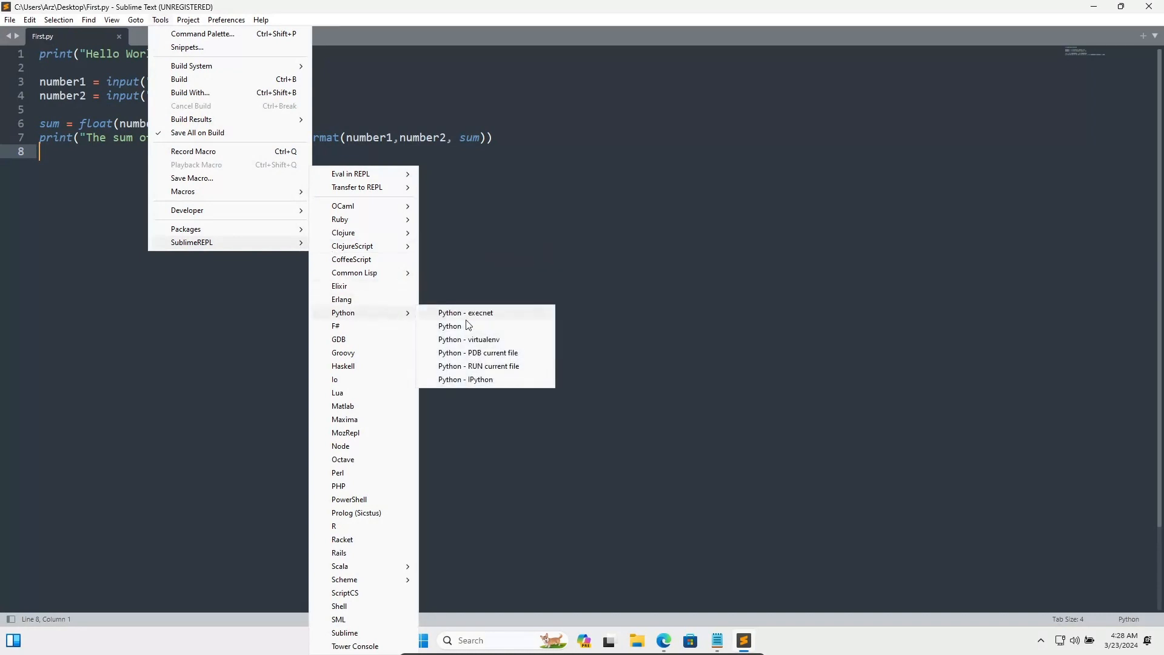
{"action": "mouse_move", "coordinate": [479, 366]}
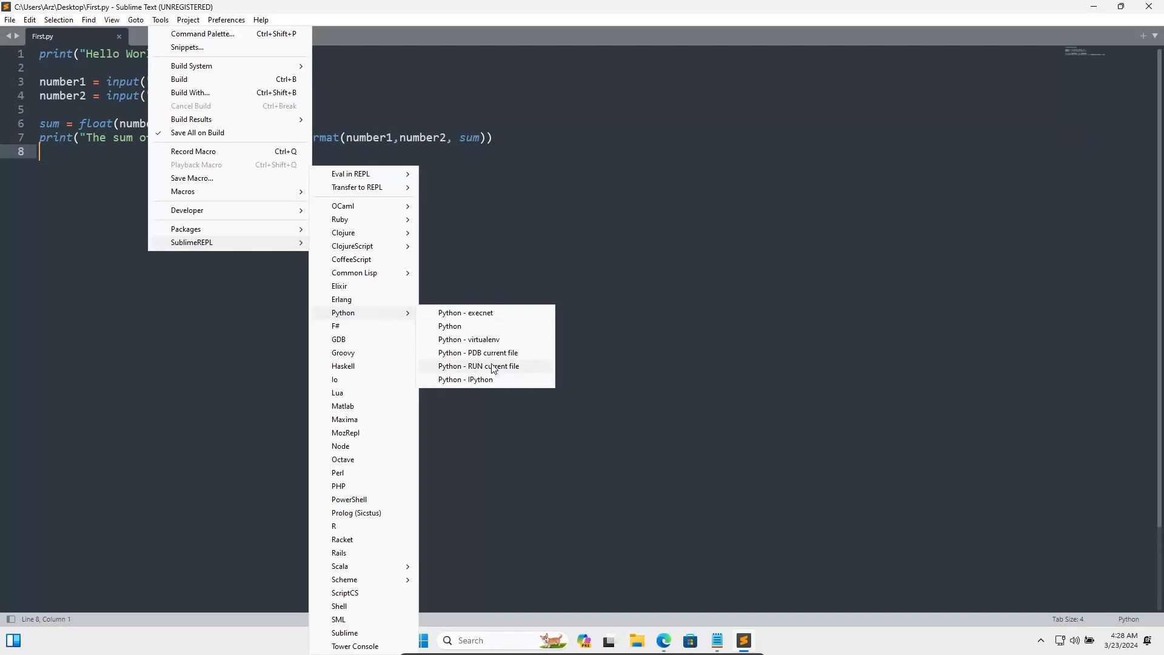
{"action": "left_click", "coordinate": [479, 365]}
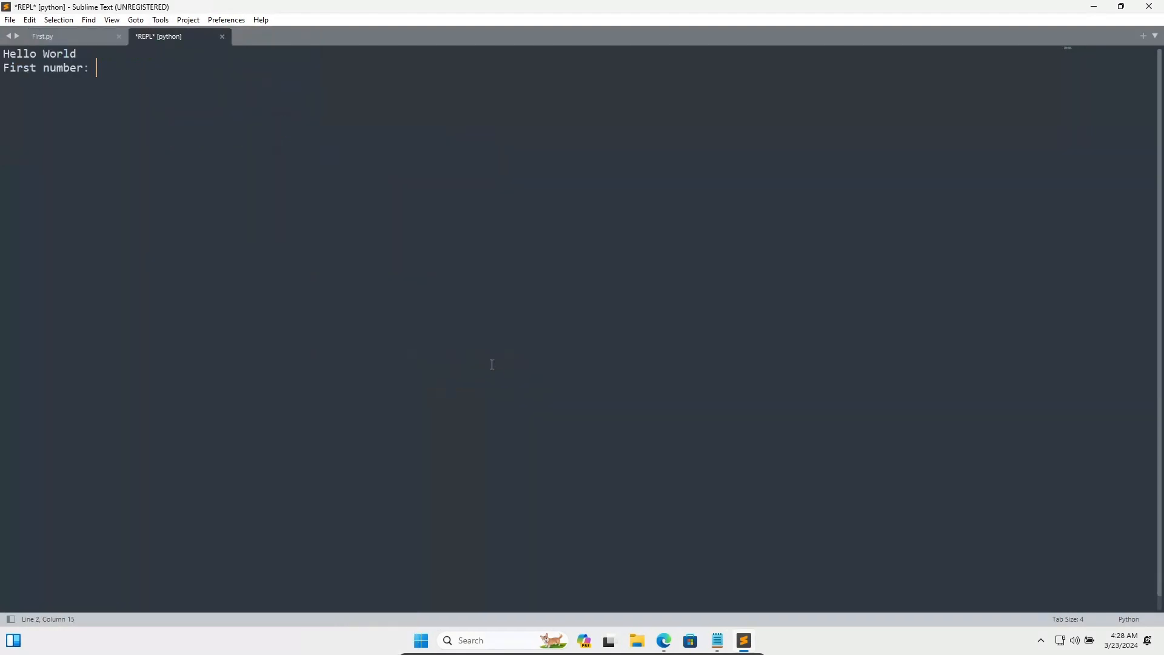
{"action": "mouse_move", "coordinate": [159, 241]}
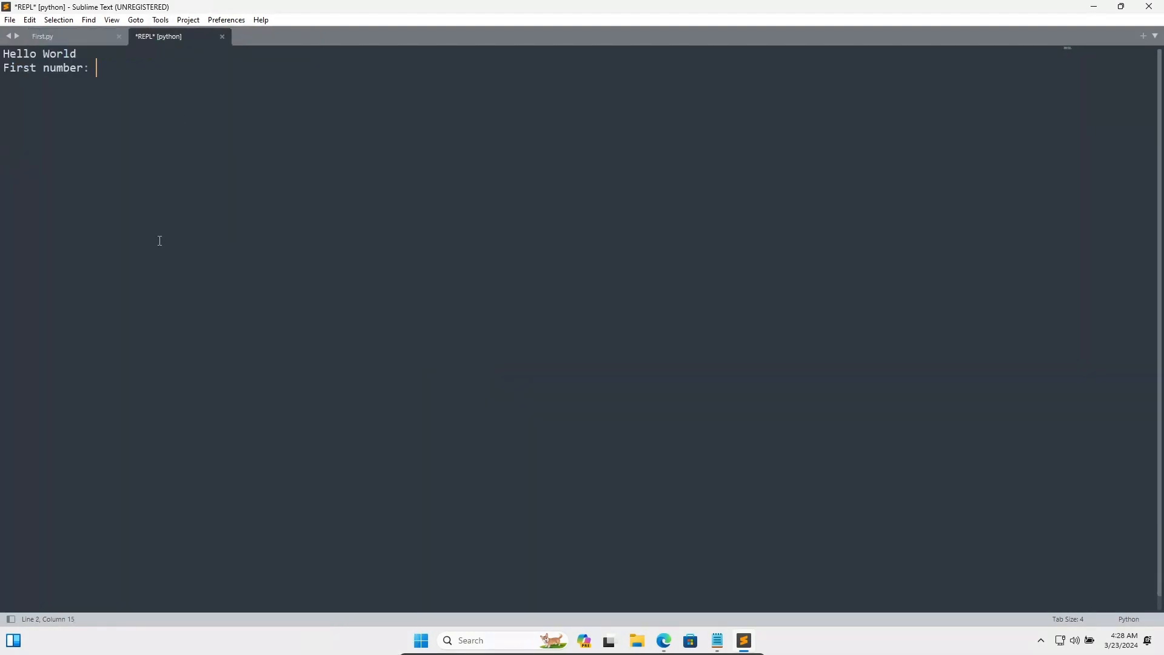
- Enter 89 and 8 at the REPL prompts to get 97.0, then return to First.py
{"action": "type", "text": "89"}
{"action": "type", "text": "8"}
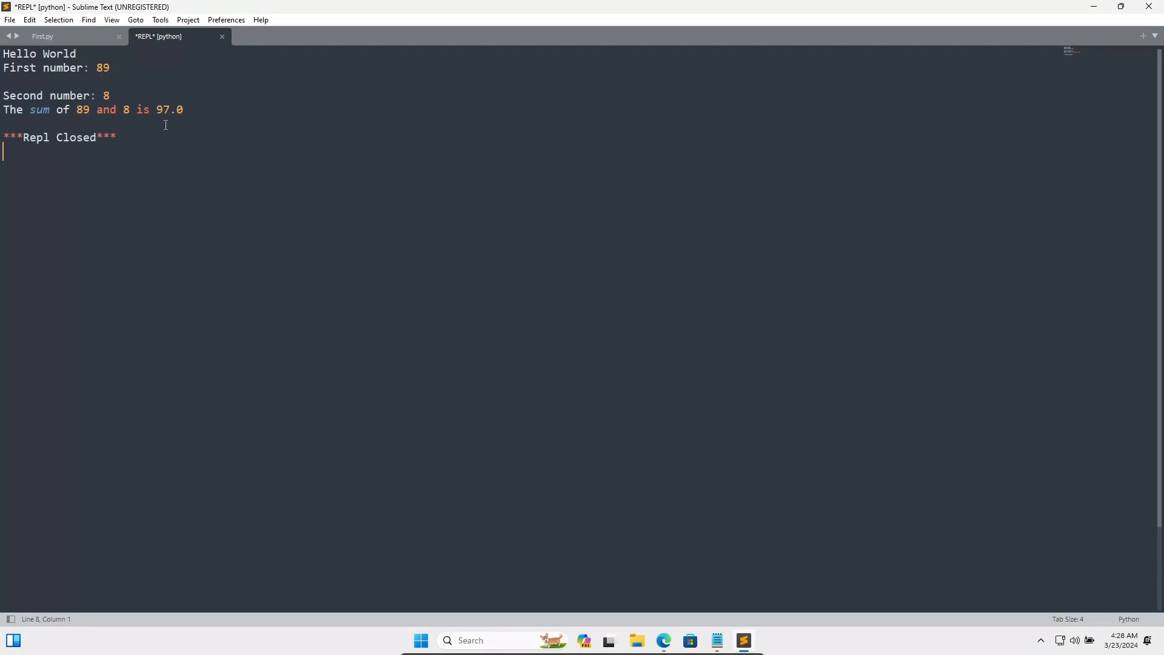
{"action": "left_click", "coordinate": [43, 36]}
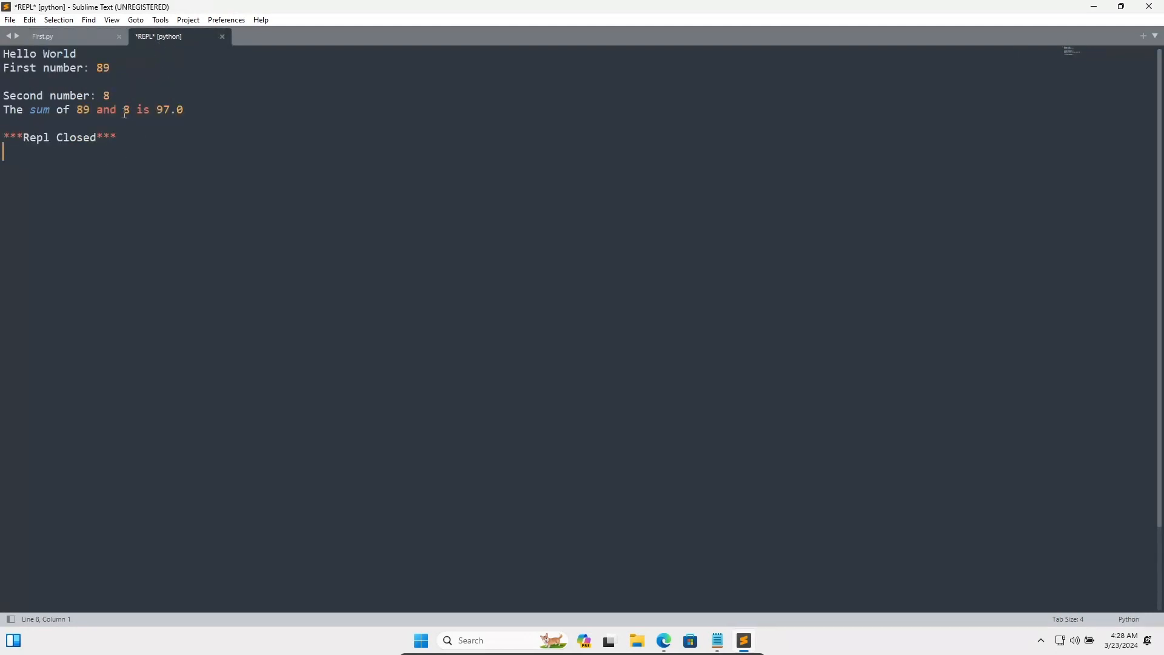
{"action": "mouse_move", "coordinate": [110, 139]}
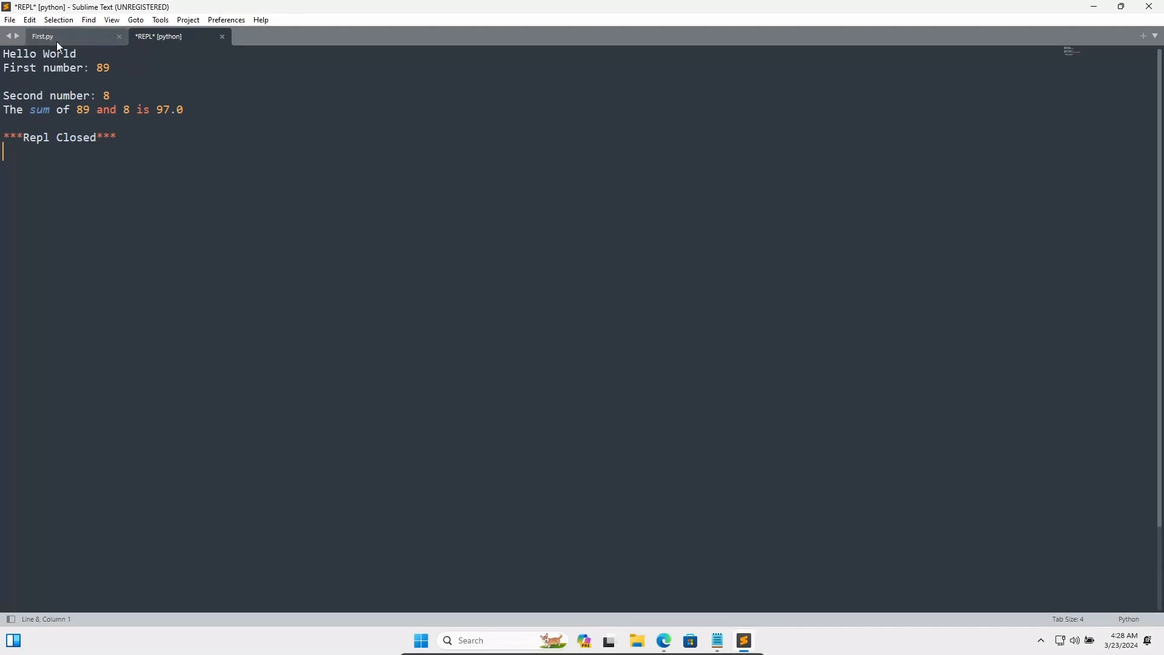
{"action": "left_click", "coordinate": [43, 35]}
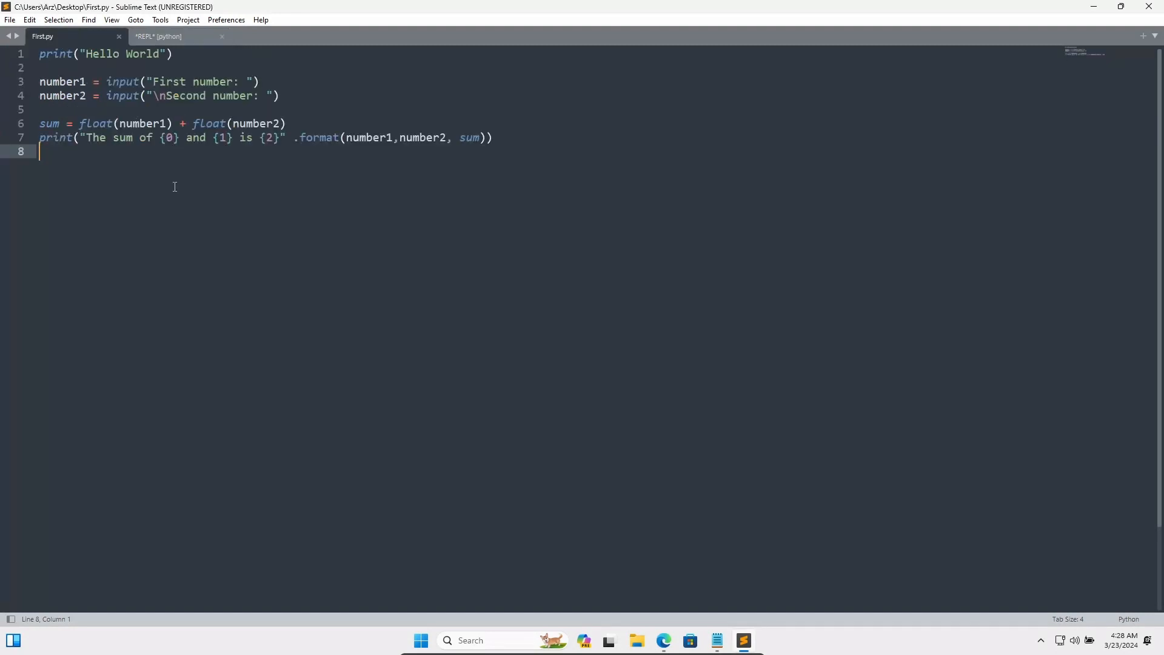
{"action": "mouse_move", "coordinate": [661, 480]}
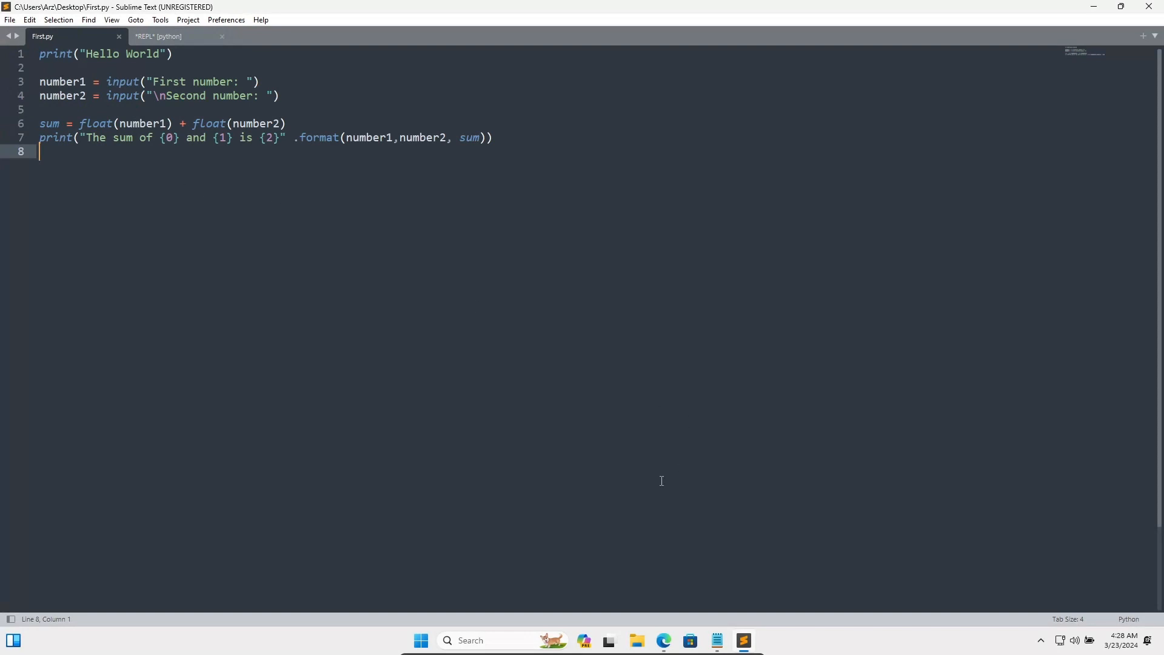
{"action": "mouse_move", "coordinate": [1118, 36]}
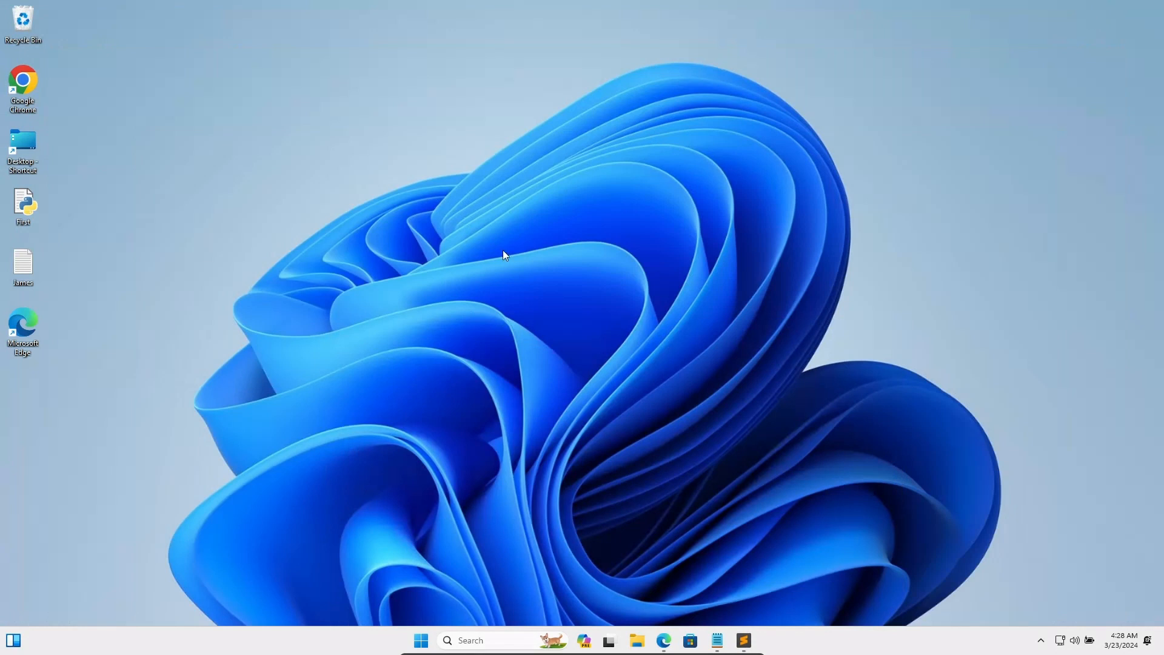
{"action": "mouse_move", "coordinate": [720, 634]}
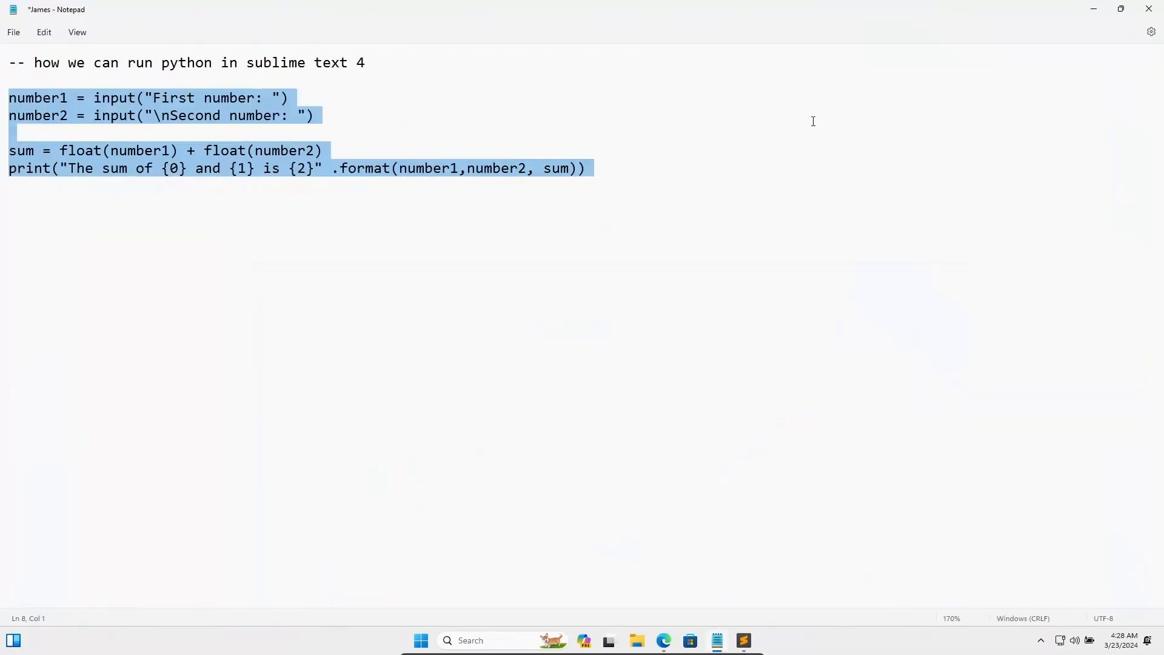
{"action": "mouse_move", "coordinate": [1121, 9]}
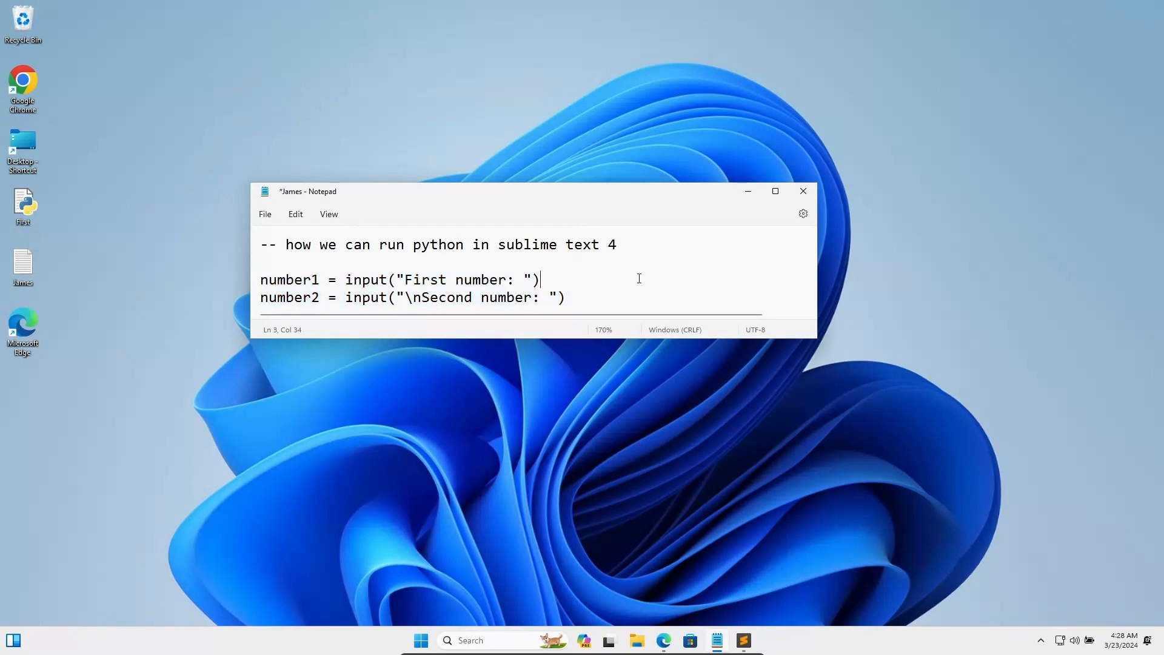
{"action": "mouse_move", "coordinate": [674, 243]}
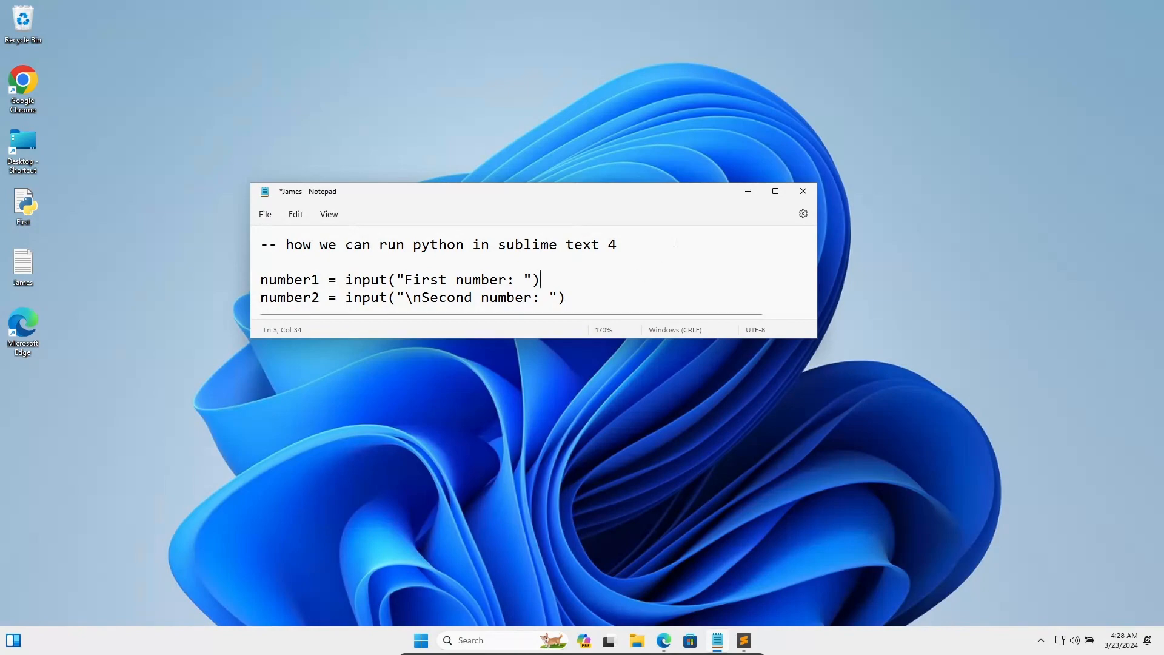